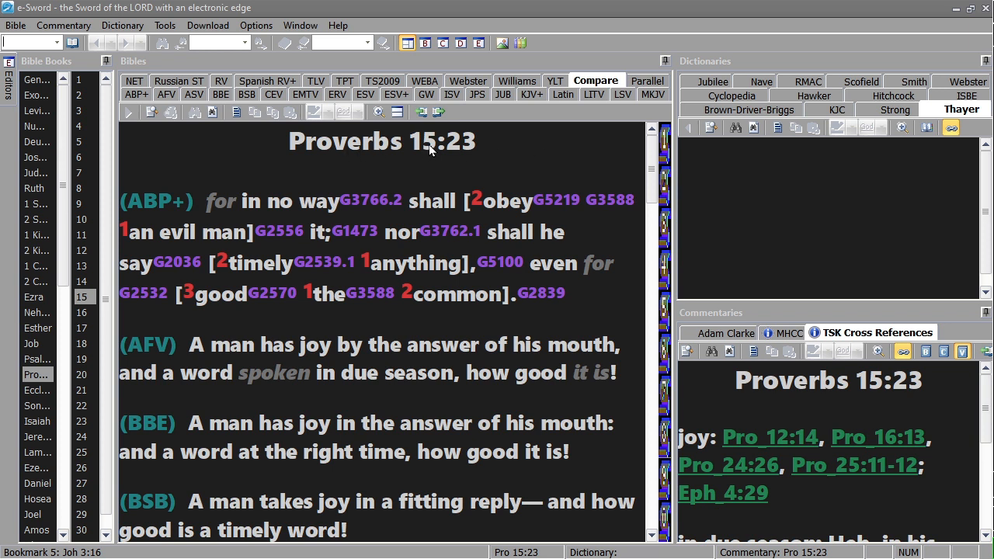
mouse_move(469, 153)
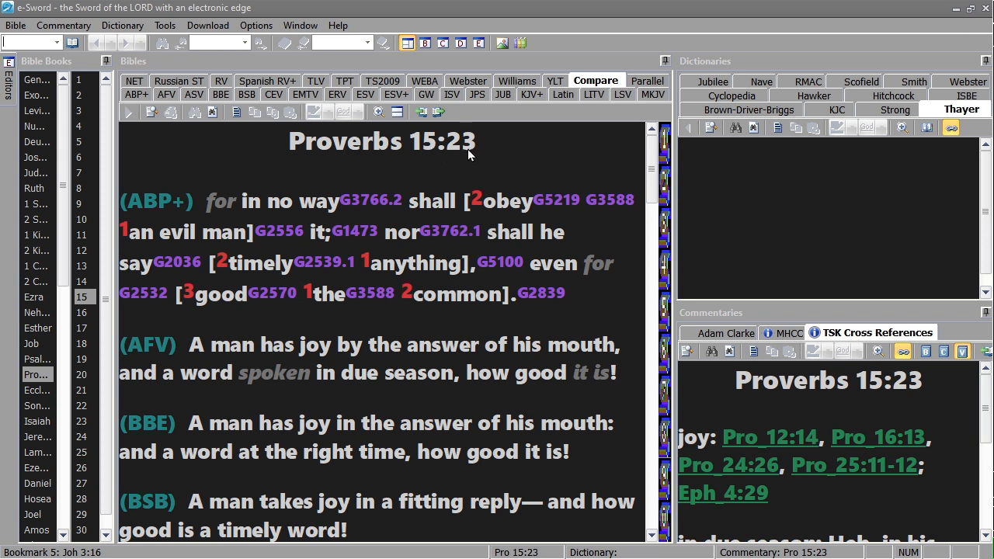
mouse_move(249, 217)
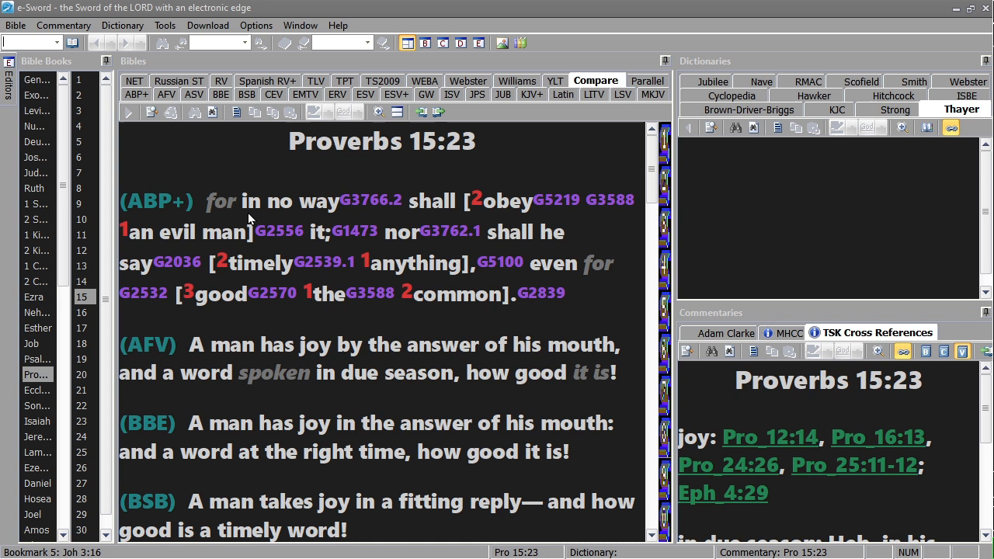
mouse_move(303, 224)
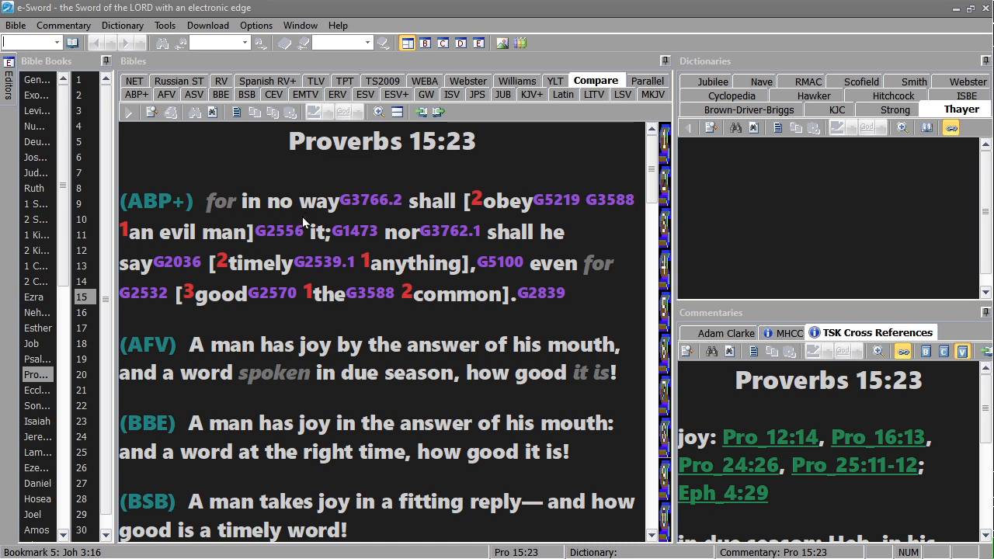
mouse_move(216, 226)
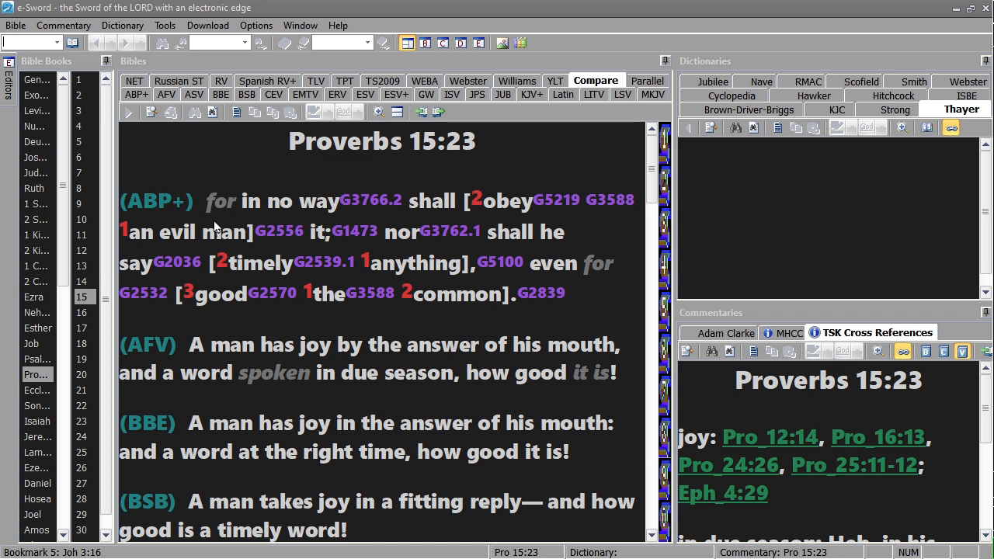
mouse_move(221, 224)
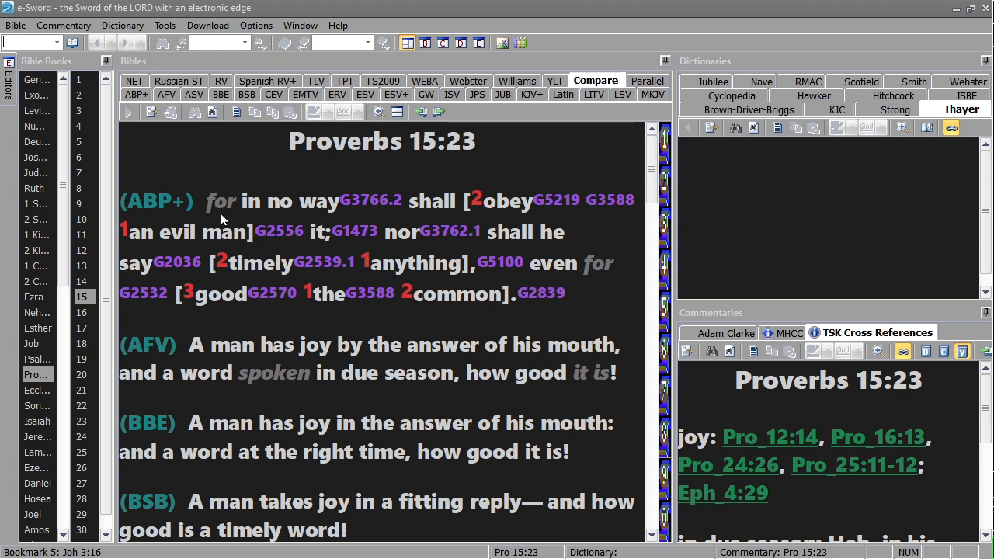
mouse_move(230, 221)
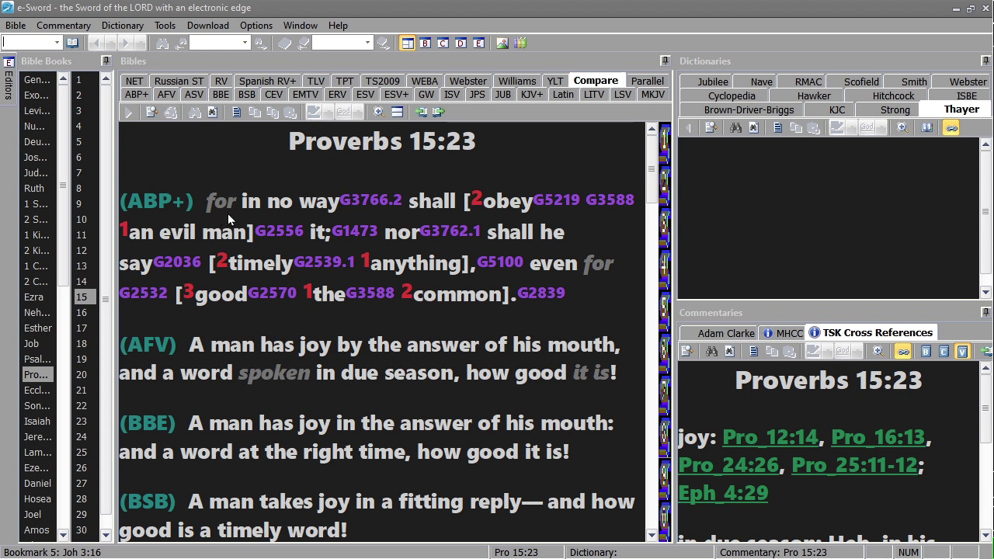
mouse_move(287, 217)
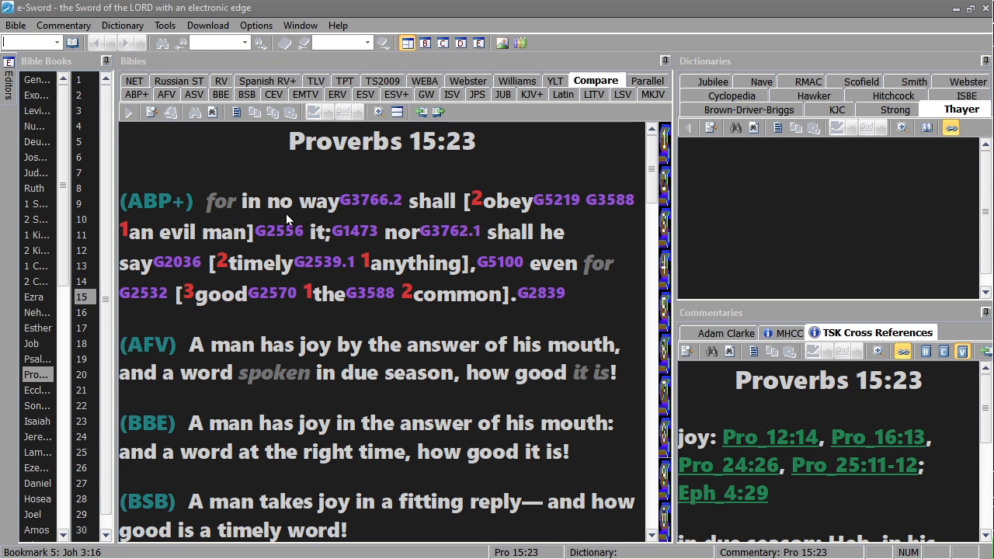
mouse_move(339, 217)
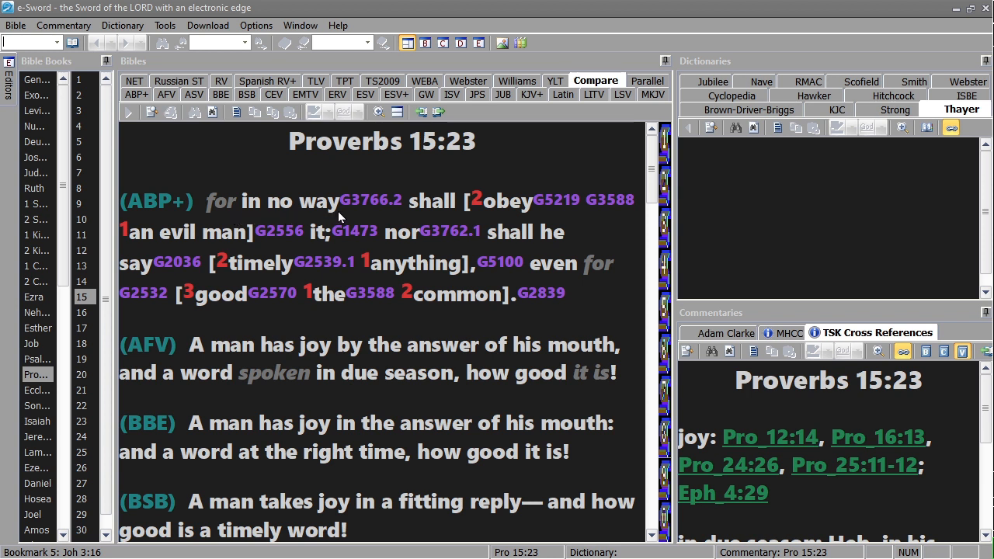
mouse_move(428, 221)
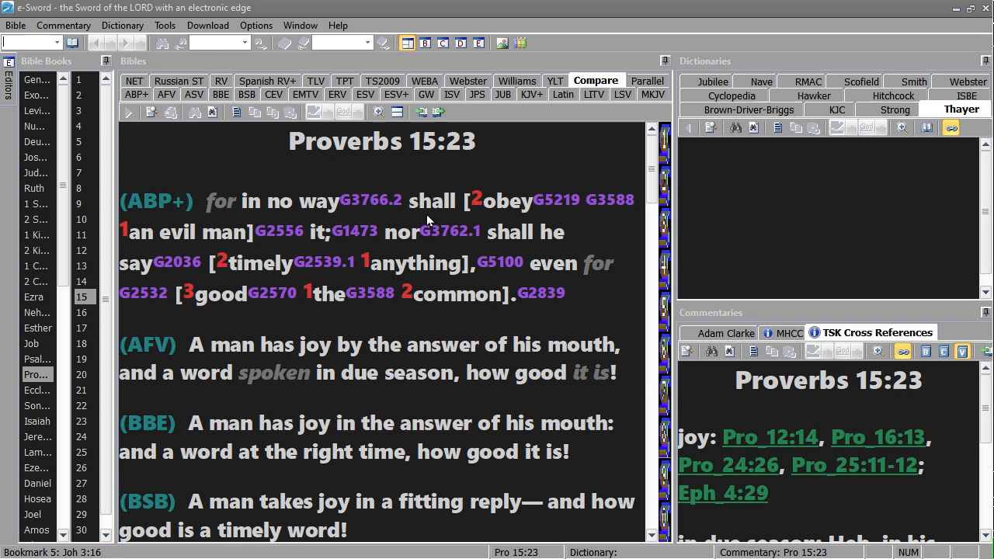
mouse_move(438, 220)
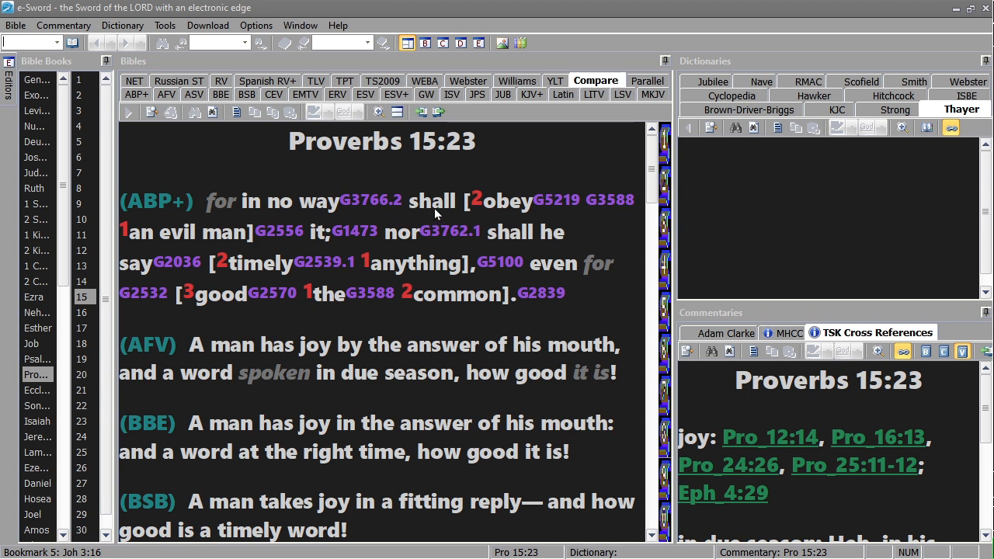
mouse_move(340, 254)
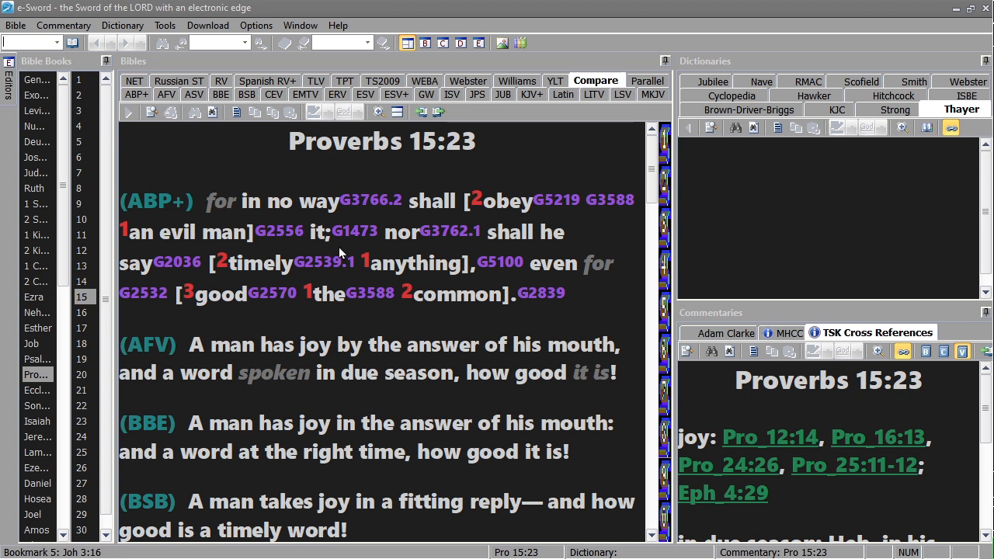
mouse_move(245, 273)
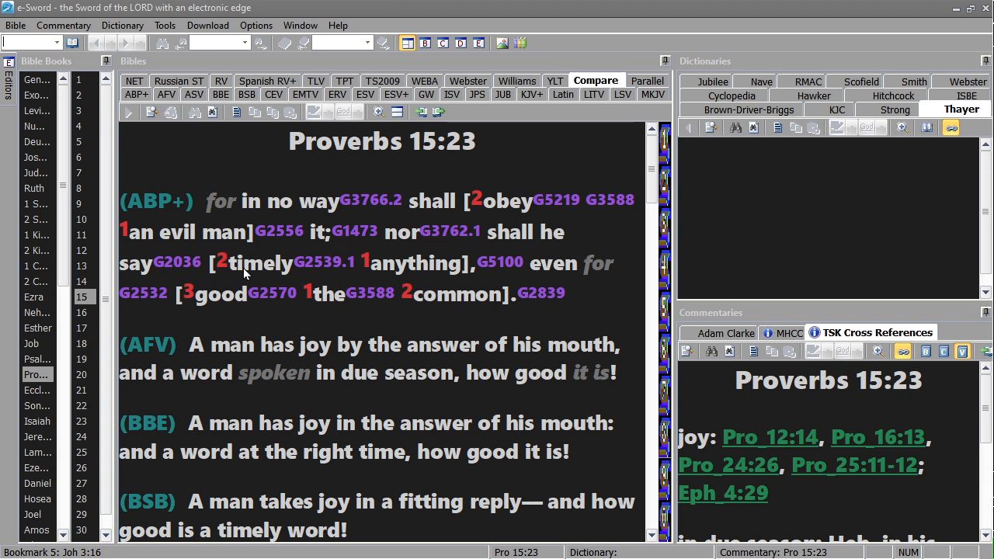
mouse_move(239, 320)
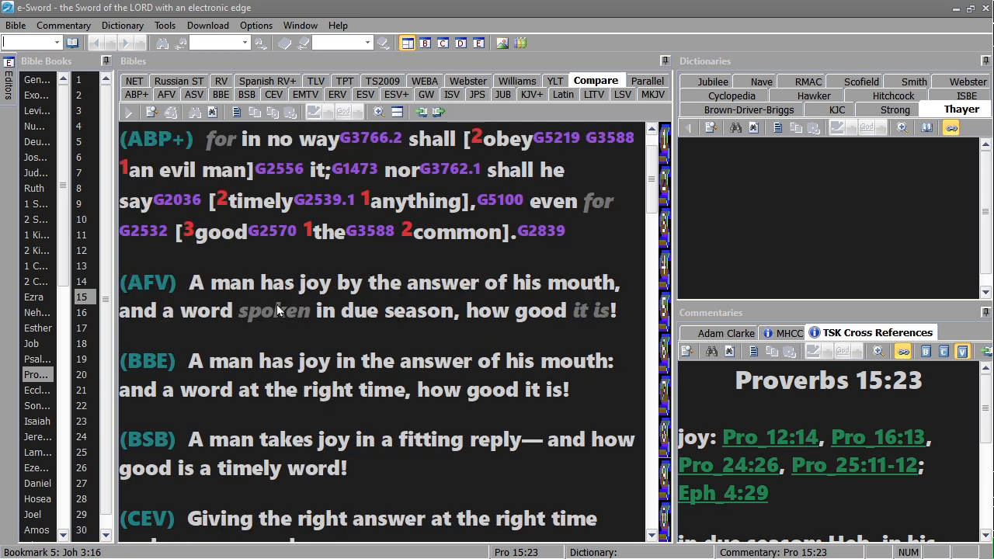
mouse_move(578, 320)
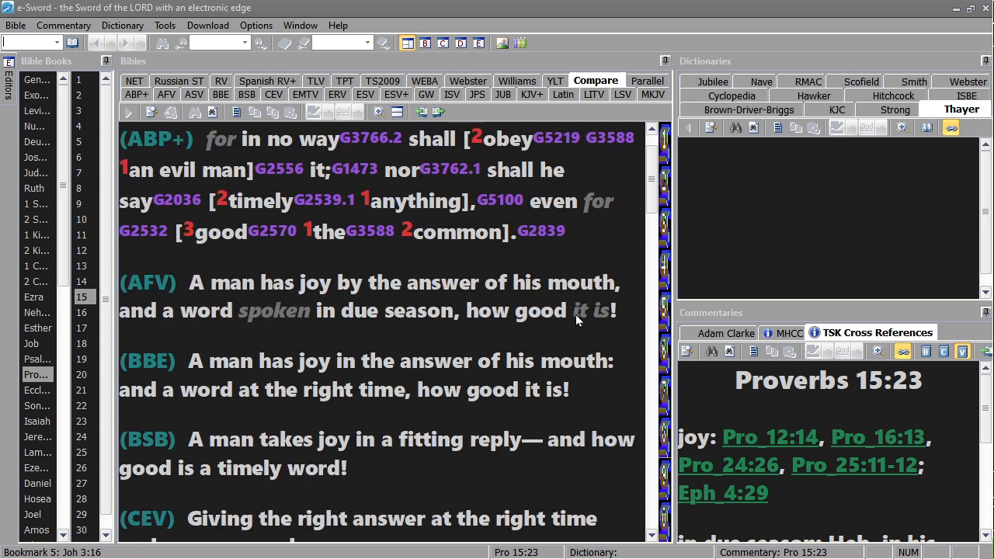
mouse_move(466, 319)
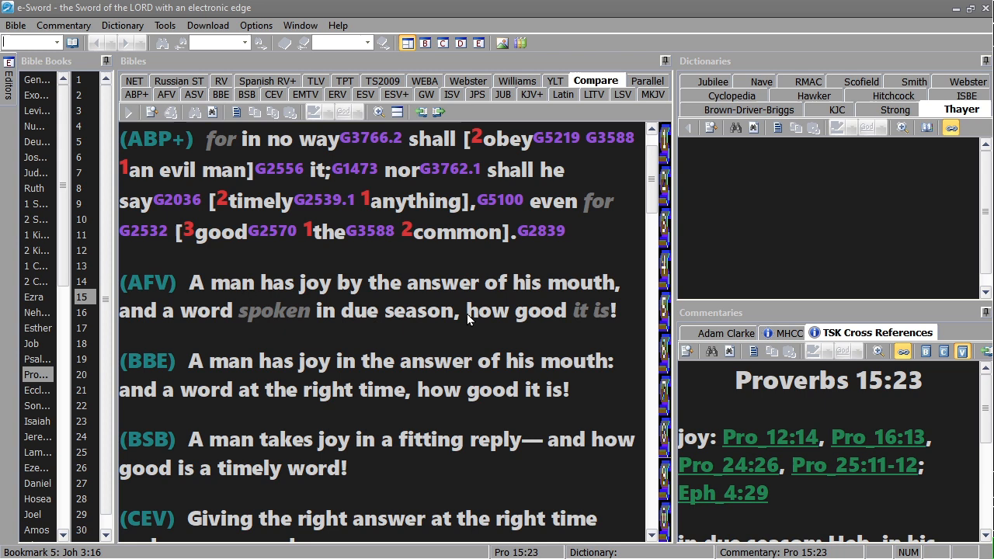
Step: Scroll the Proverbs 15:23 comparison down to the AFV, BBE, BSB, CEV and DRB verses
scroll("down", 3)
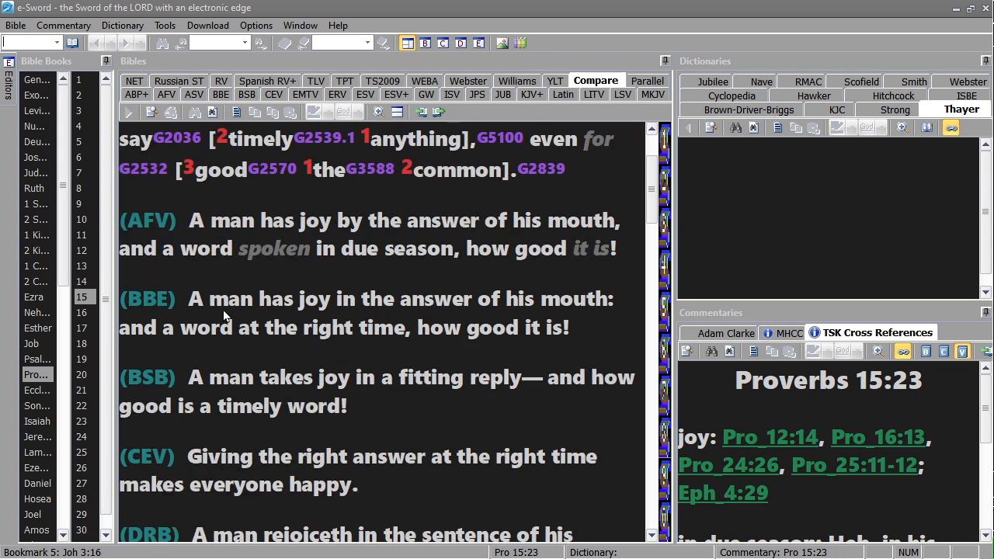
mouse_move(224, 351)
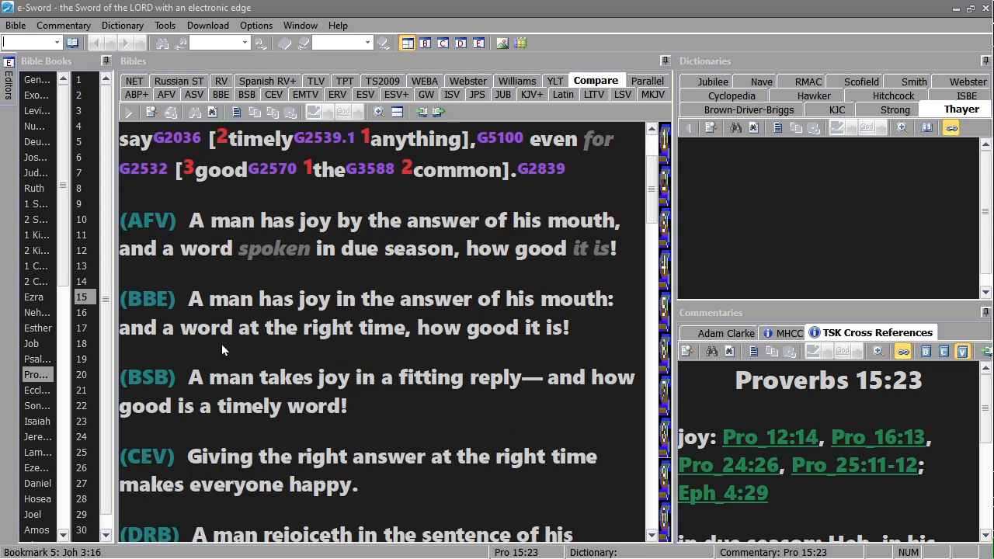
mouse_move(565, 336)
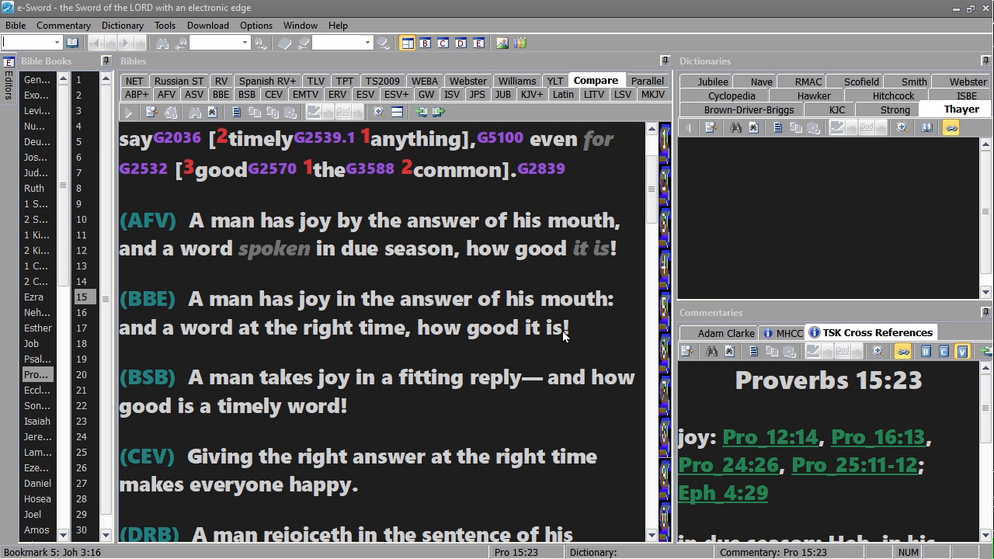
scroll("down", 3)
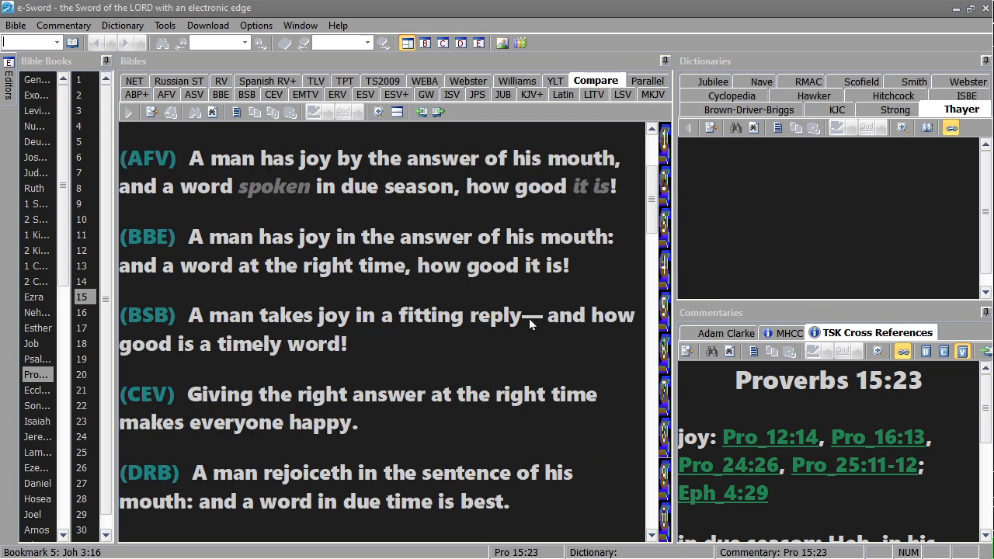
mouse_move(411, 335)
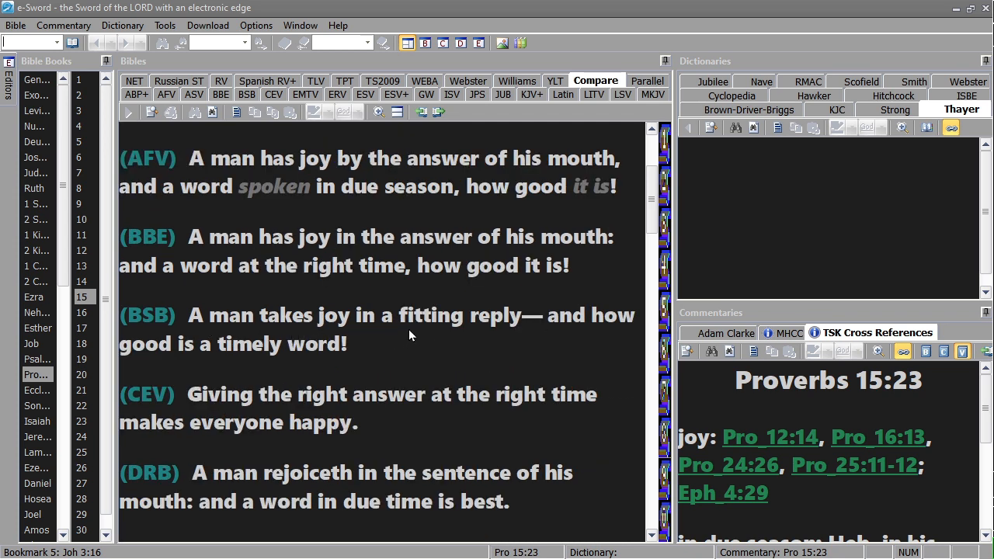
mouse_move(177, 362)
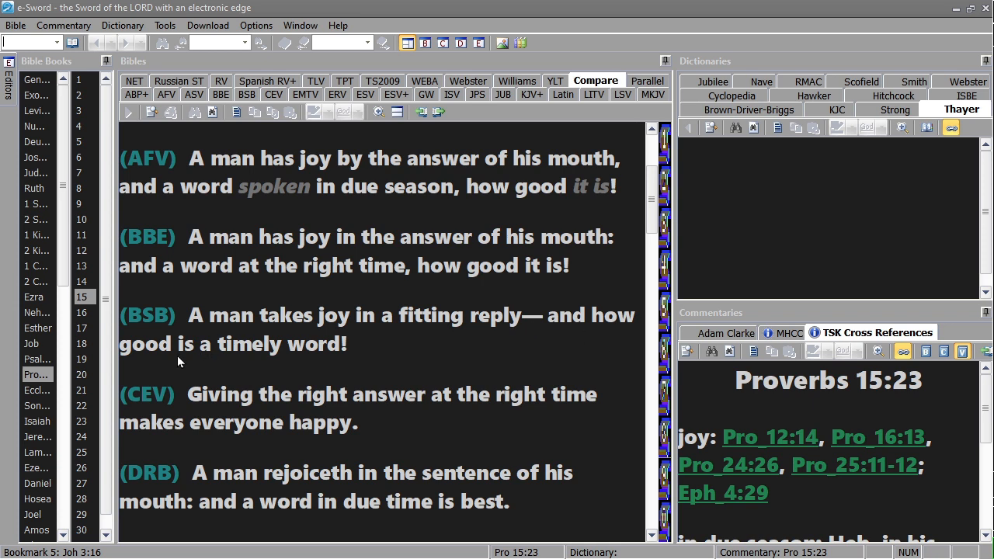
mouse_move(335, 358)
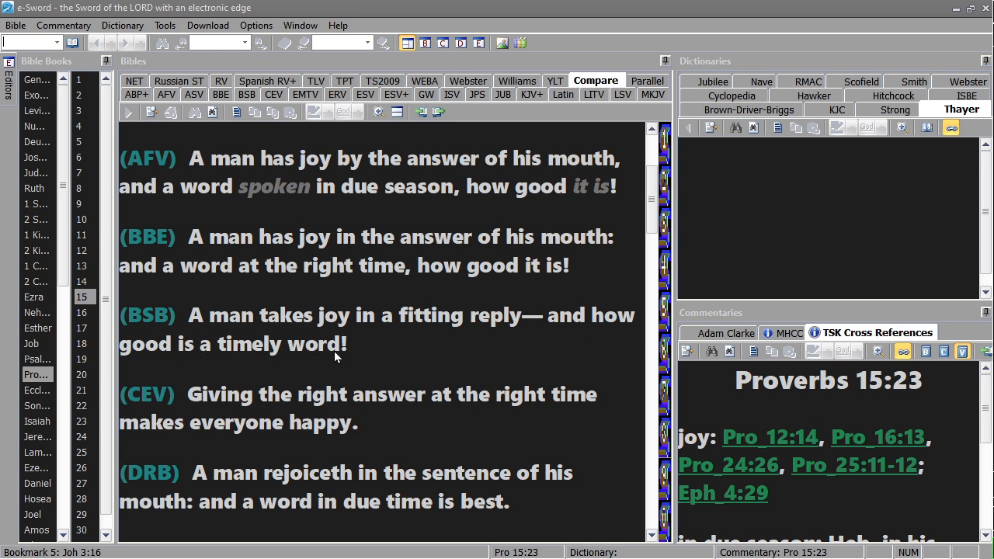
Step: Scroll further to the ERV, ESV+ and Greek OT+ renderings below DRB
scroll("down", 3)
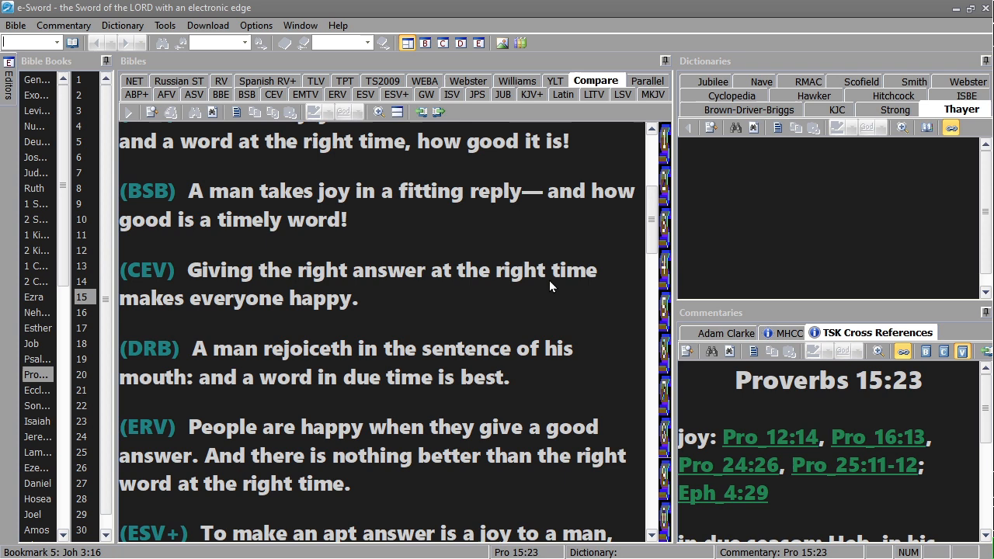
mouse_move(348, 317)
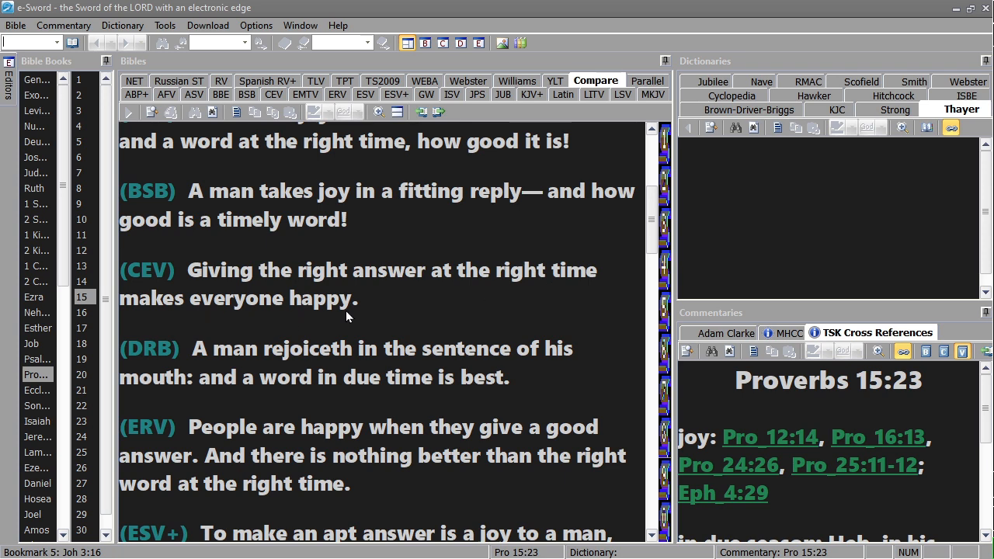
scroll("down", 3)
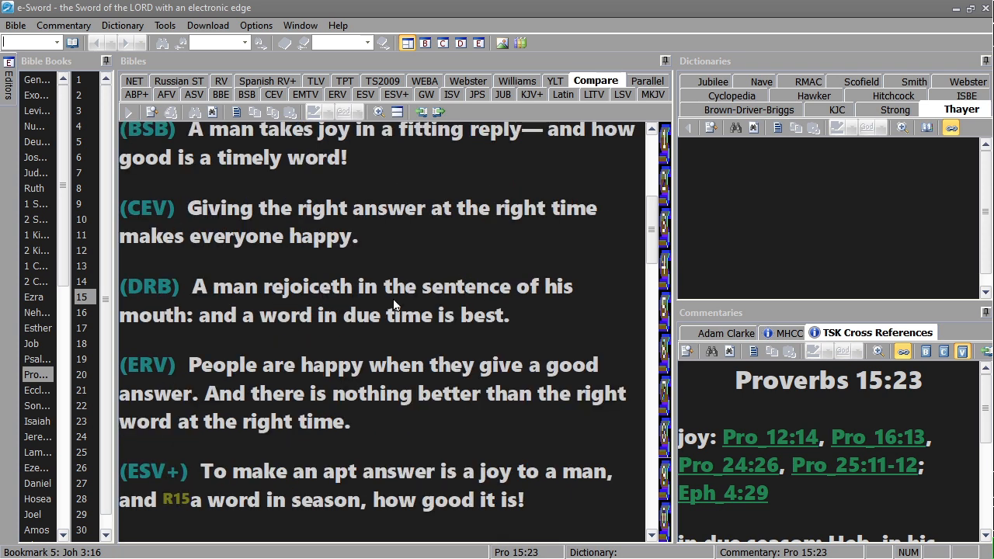
mouse_move(250, 329)
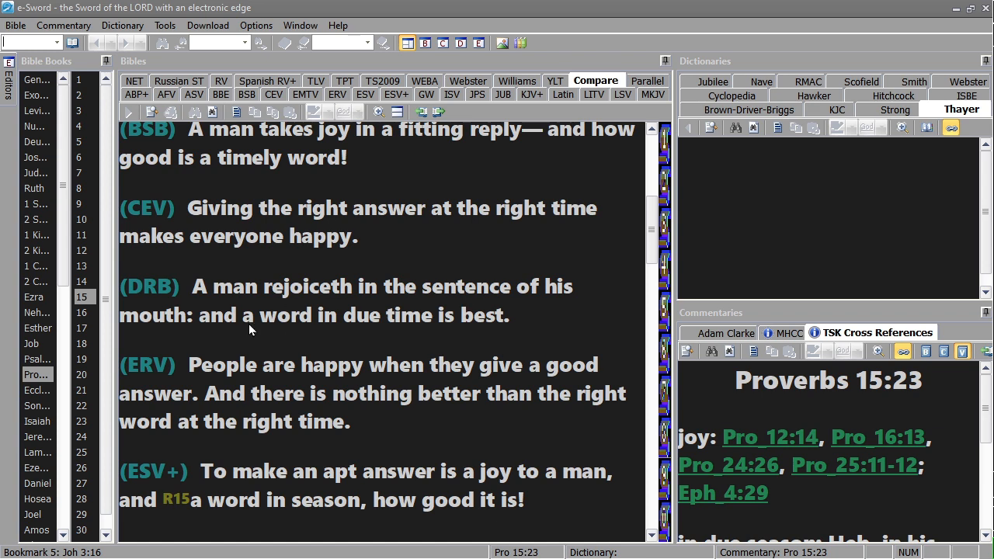
mouse_move(485, 333)
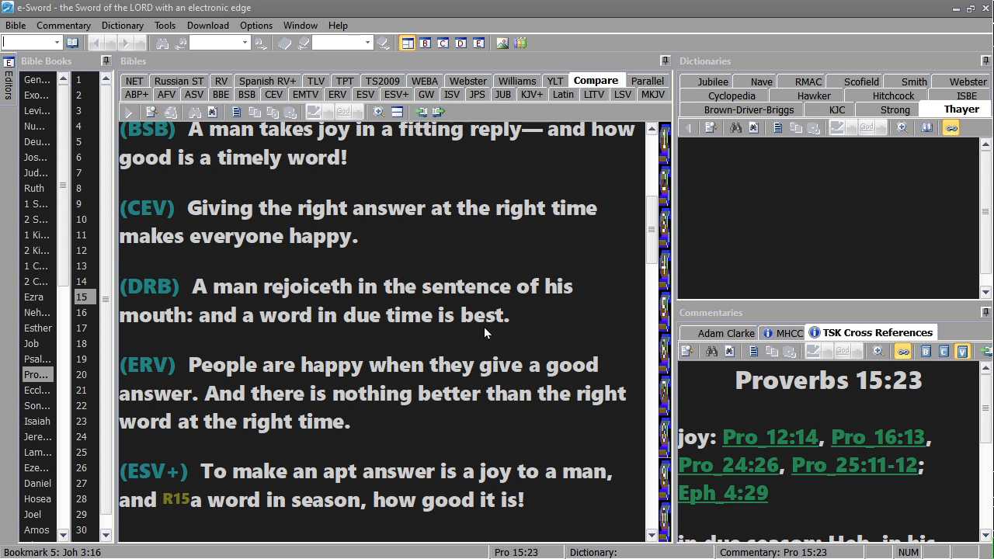
scroll("down", 3)
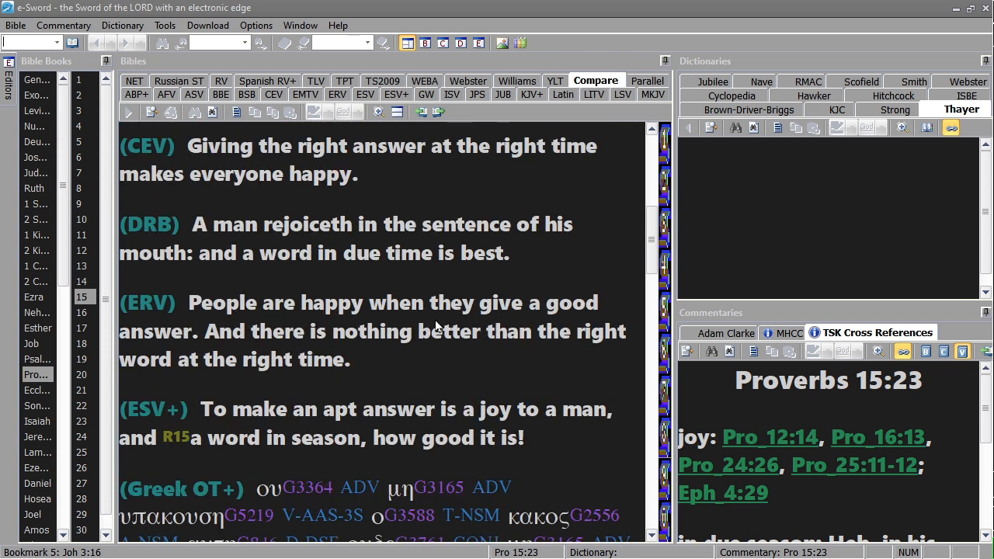
mouse_move(521, 317)
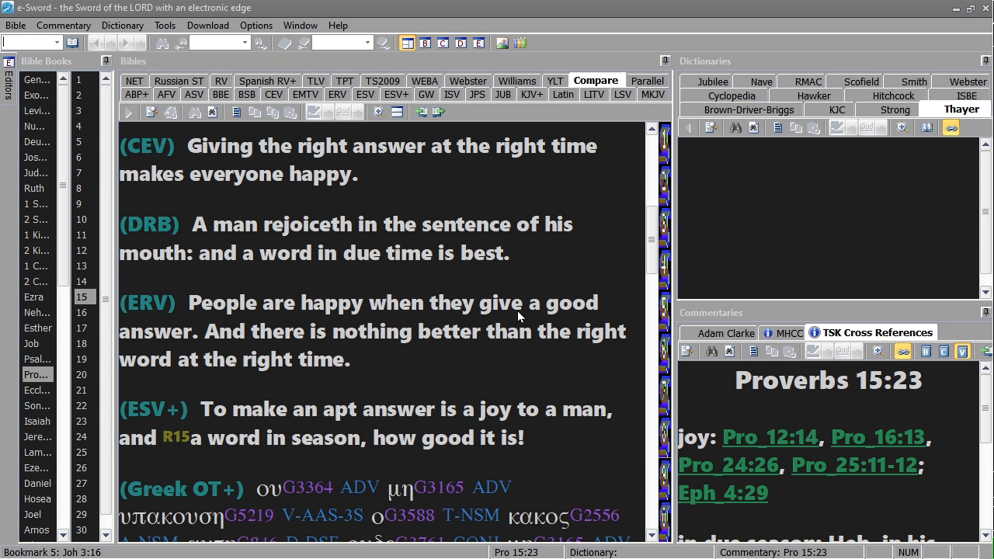
mouse_move(433, 345)
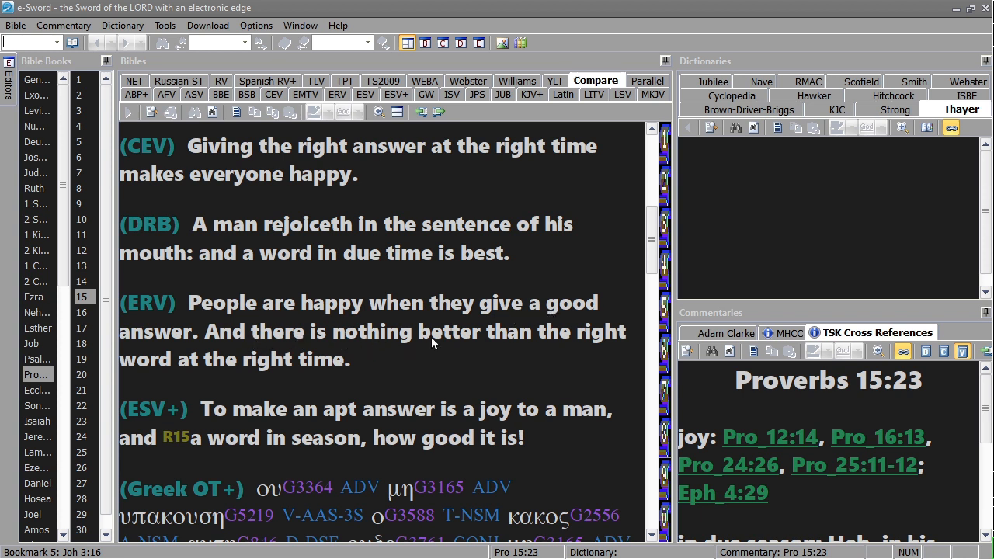
mouse_move(240, 382)
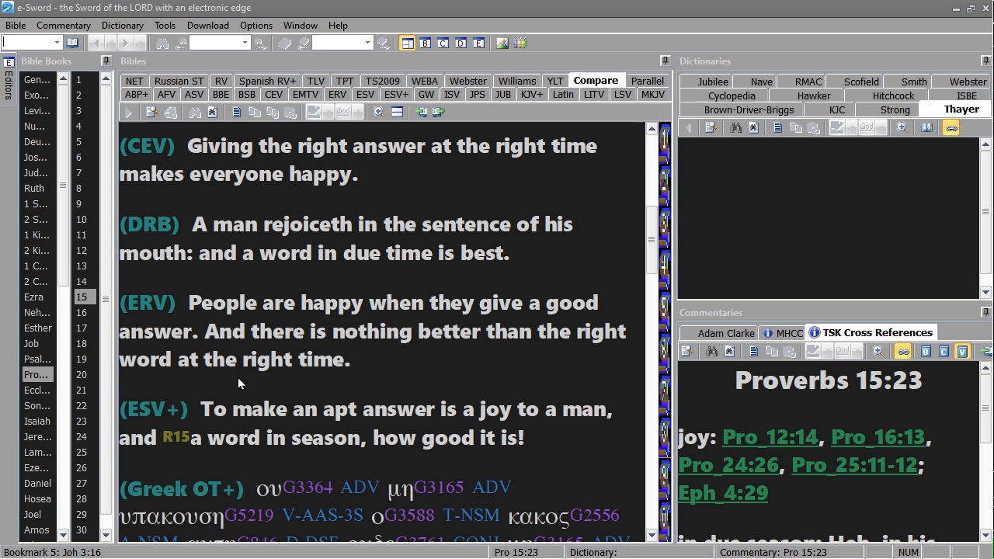
Step: Scroll past Greek OT and GW to the Hebrew OT+, ISV, JUB, KJV+, Latin and LSV versions
scroll("down", 3)
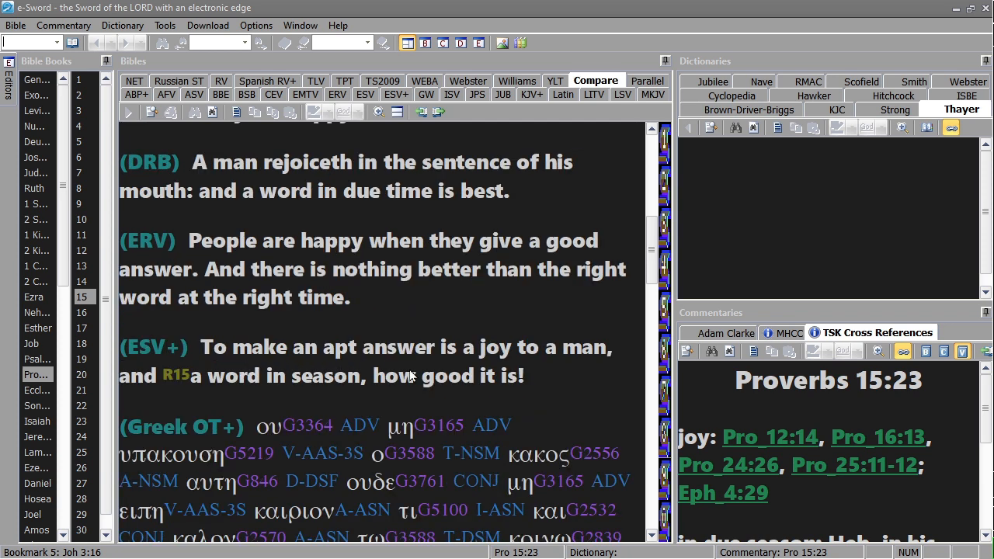
mouse_move(152, 386)
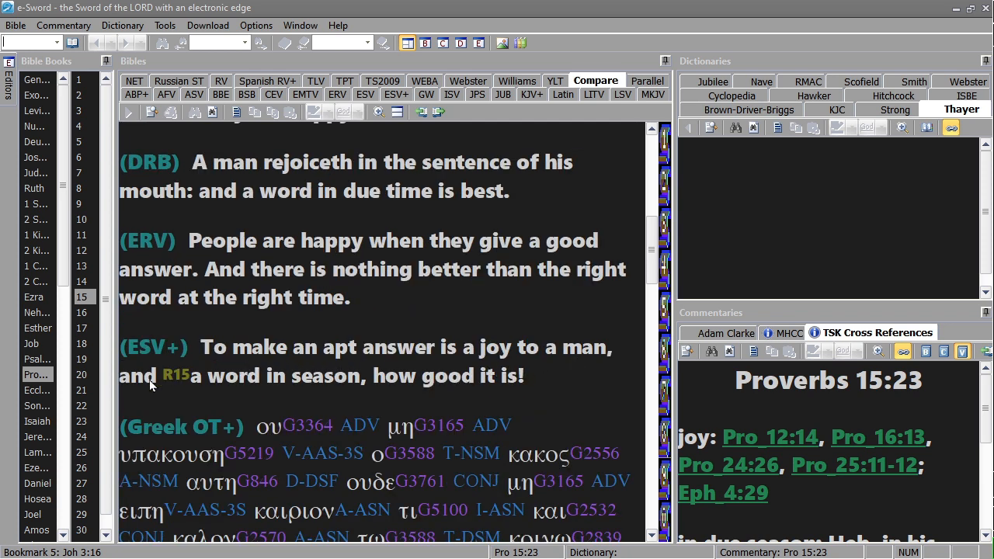
mouse_move(512, 388)
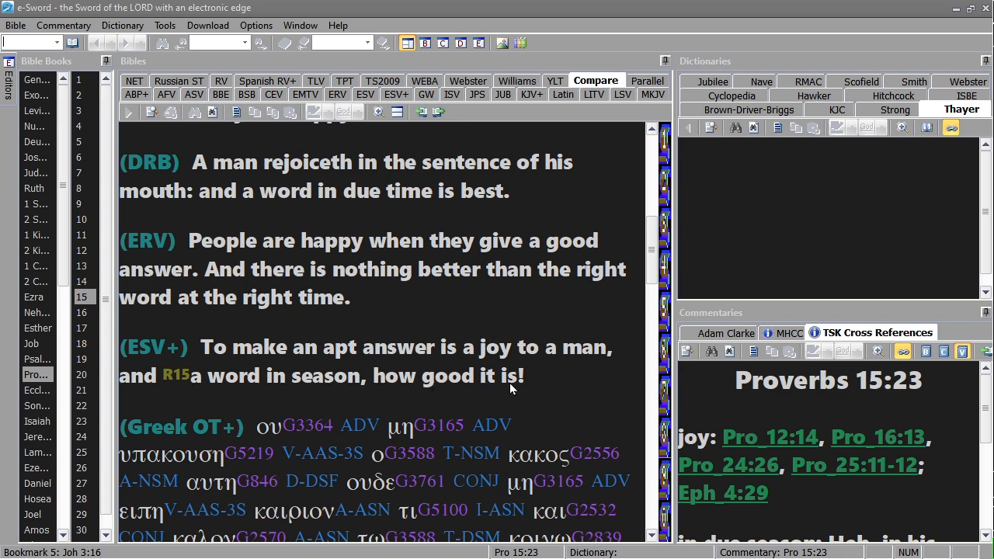
scroll("down", 3)
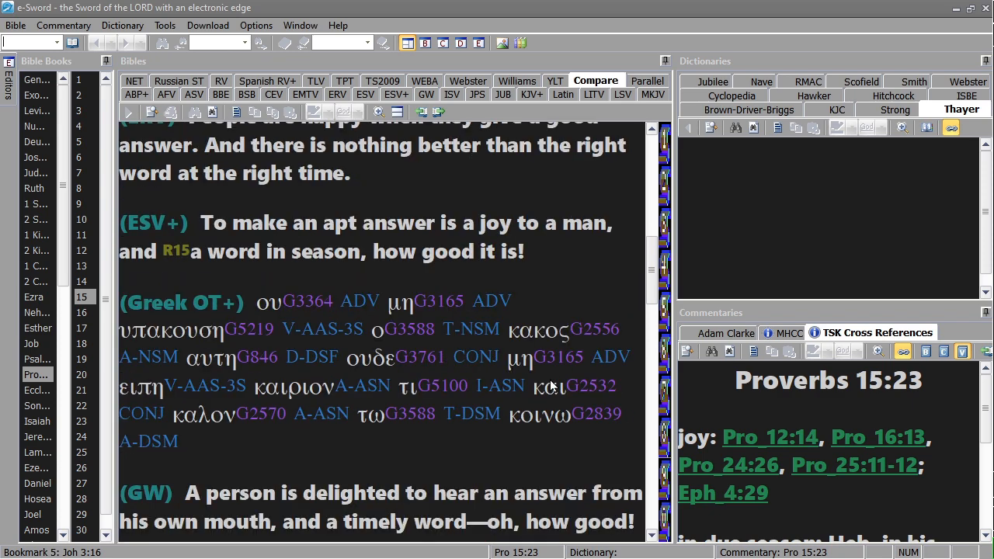
scroll("down", 3)
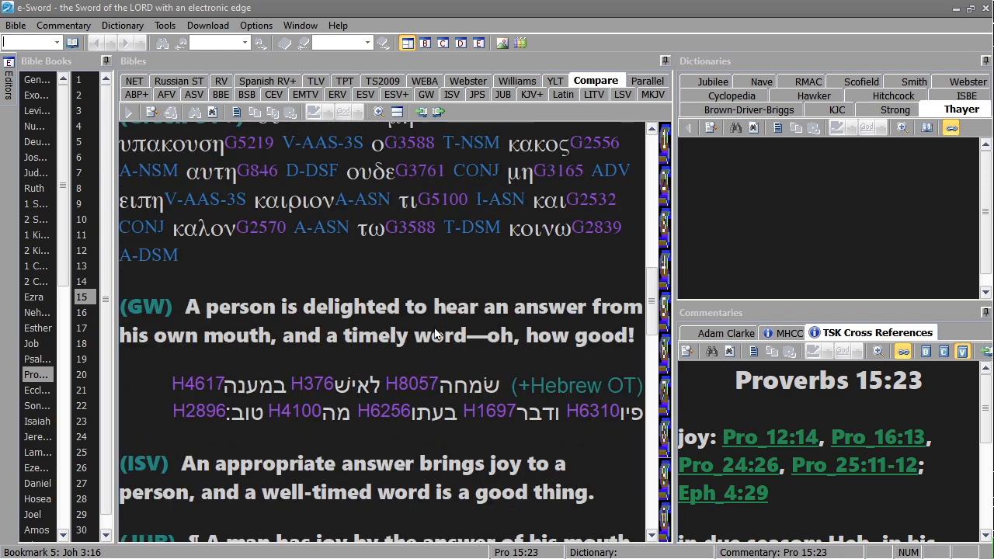
mouse_move(510, 326)
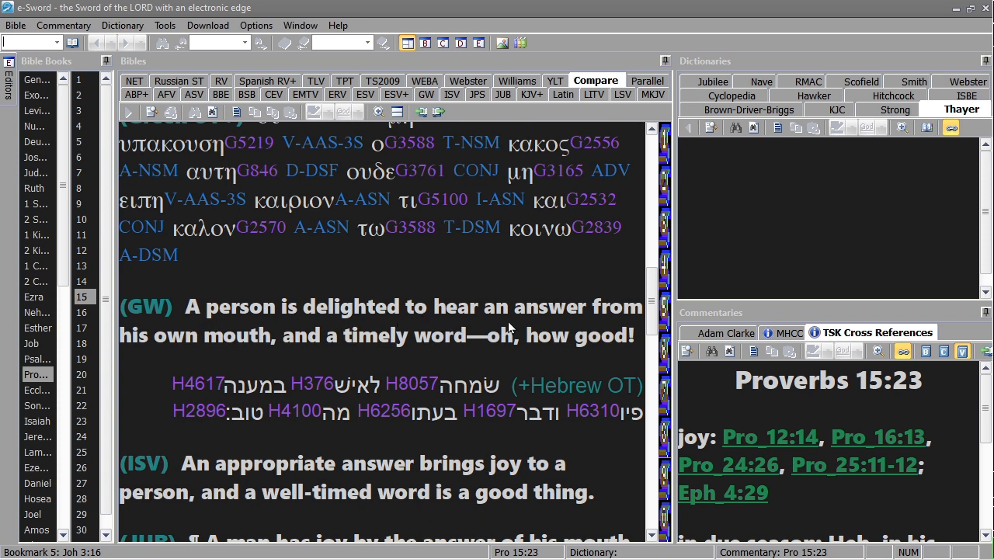
mouse_move(329, 349)
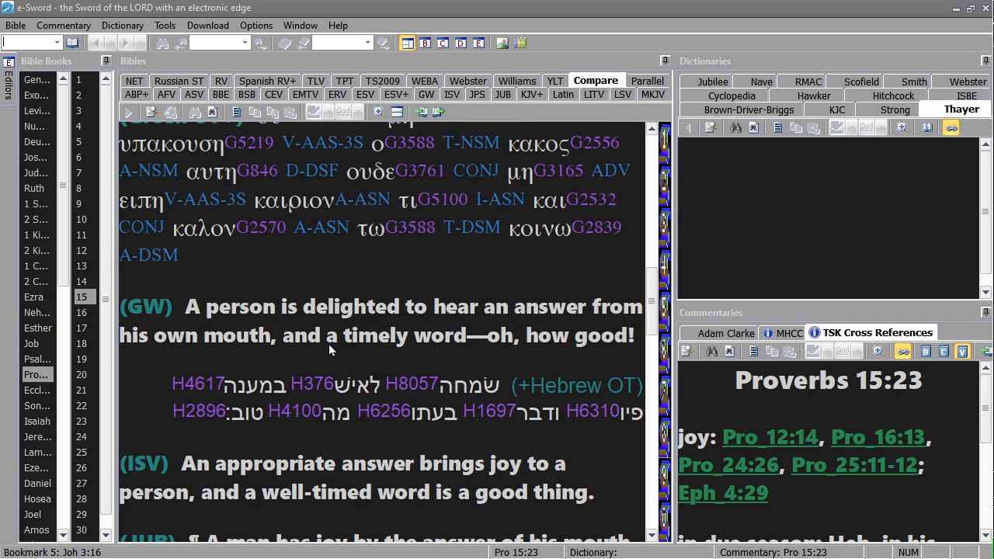
mouse_move(541, 365)
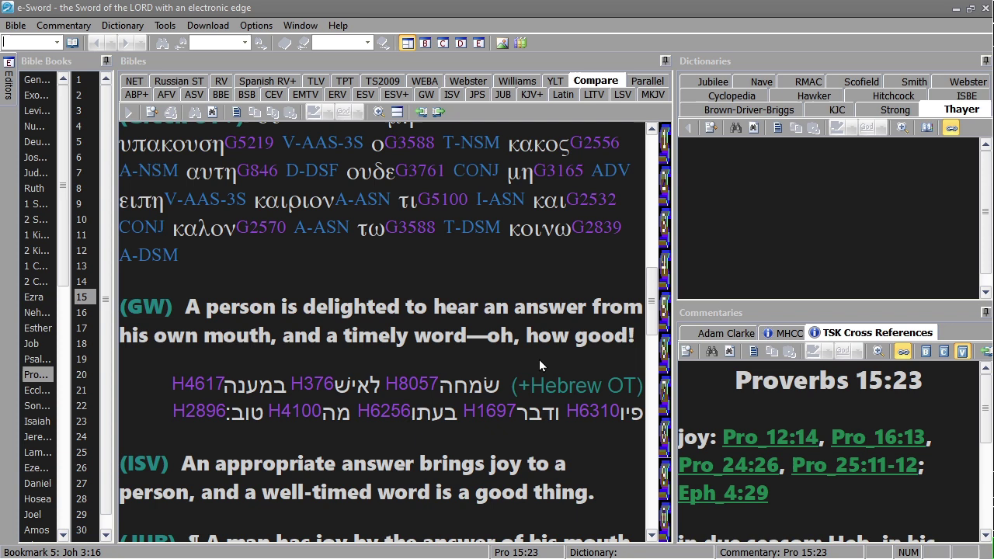
scroll("down", 3)
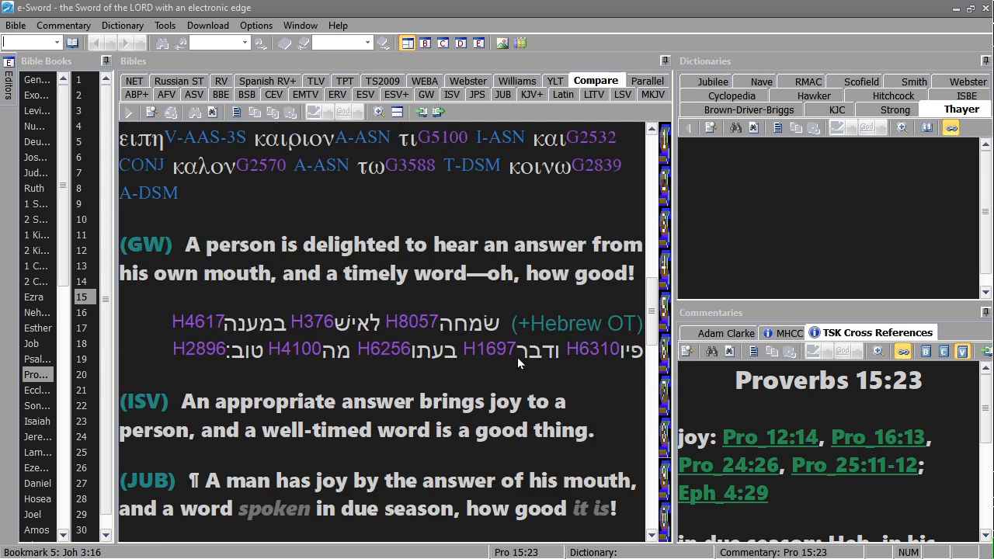
scroll("down", 3)
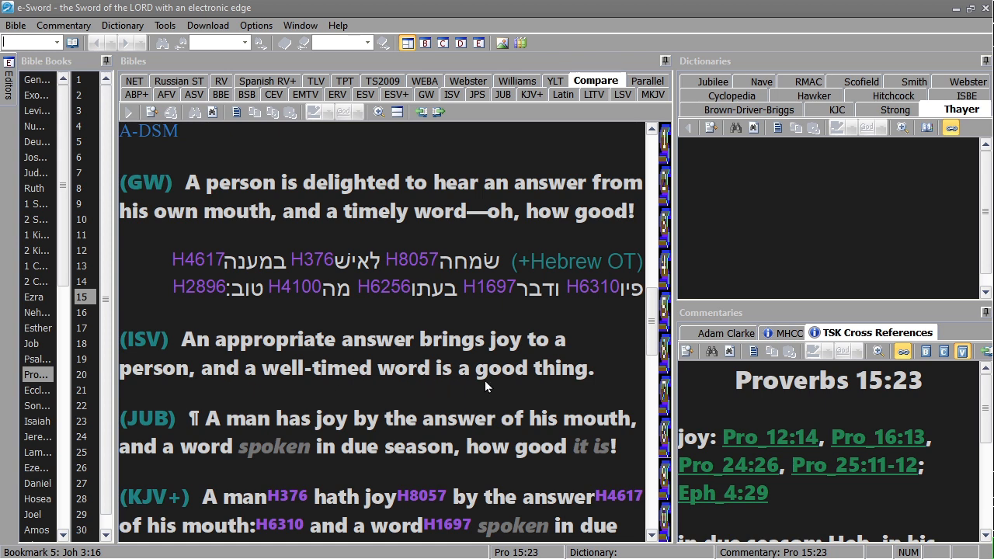
scroll("down", 3)
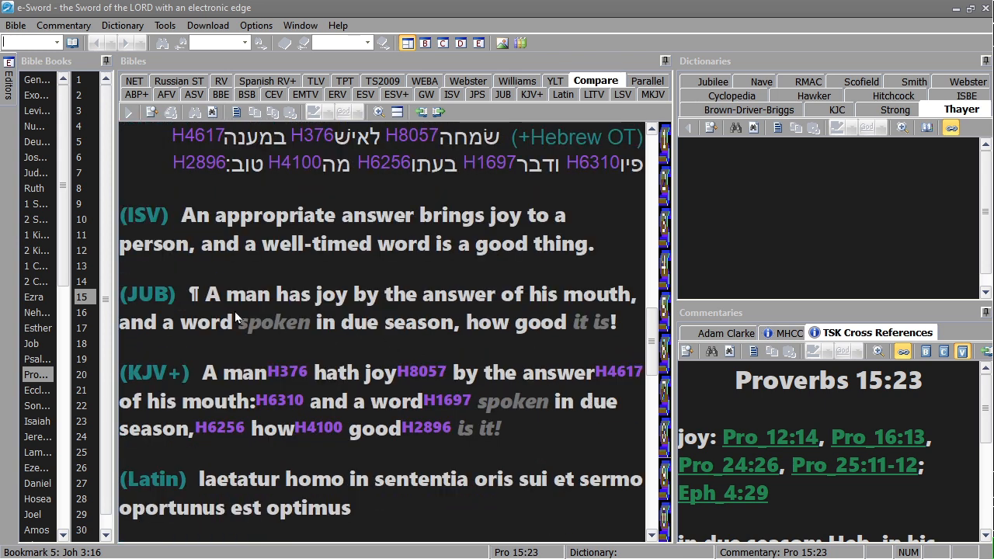
mouse_move(199, 332)
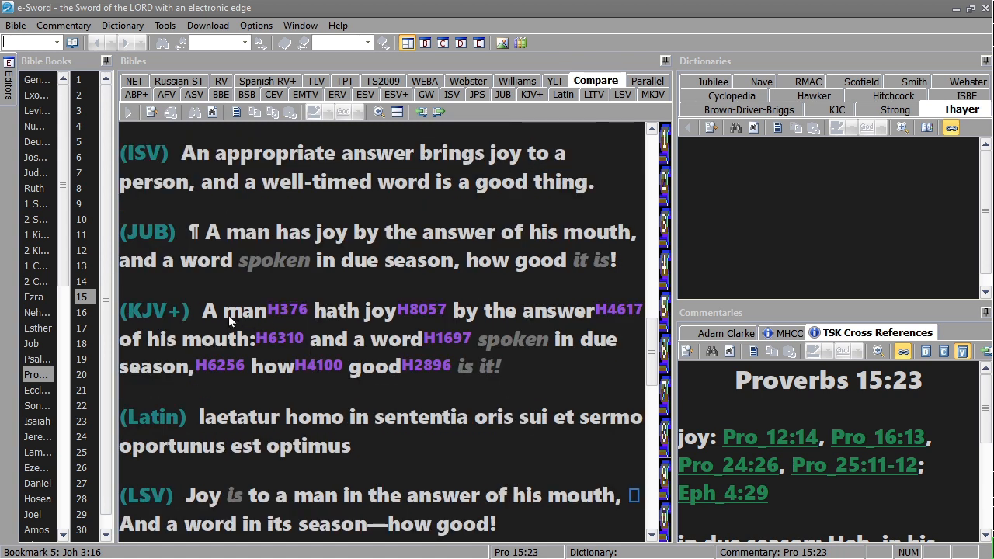
mouse_move(575, 326)
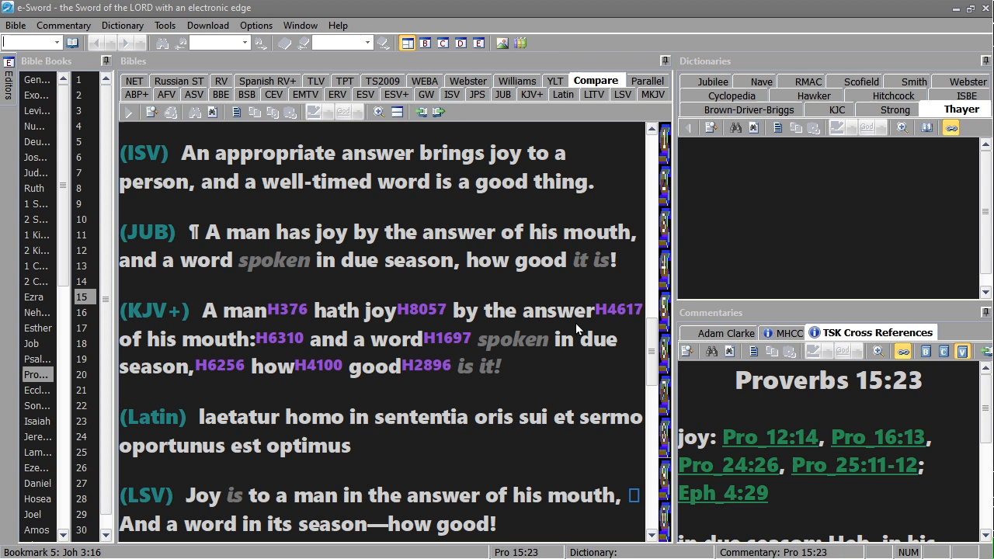
mouse_move(550, 370)
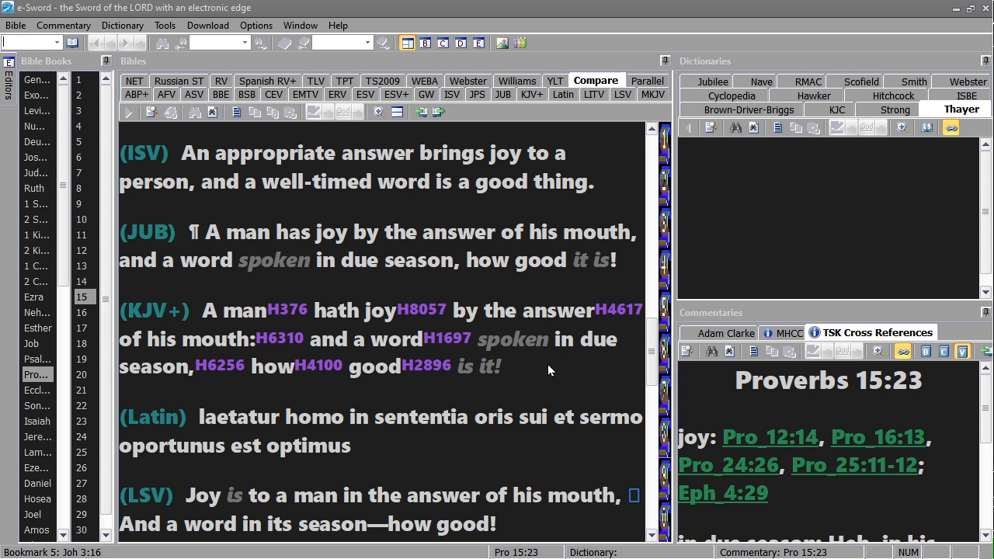
Step: Scroll down to the NET, Russian ST, RV and Spanish RV+ renderings of the verse
scroll("down", 3)
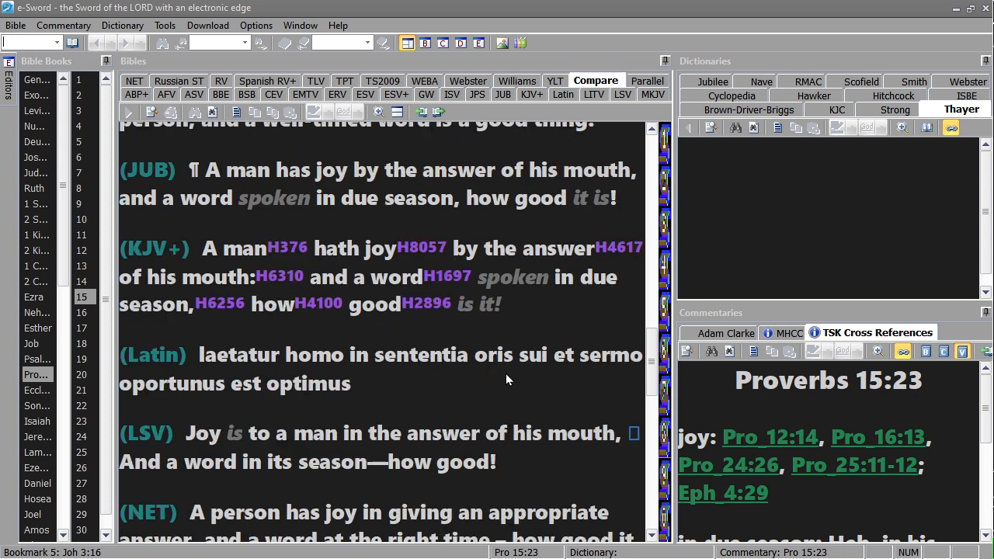
mouse_move(225, 370)
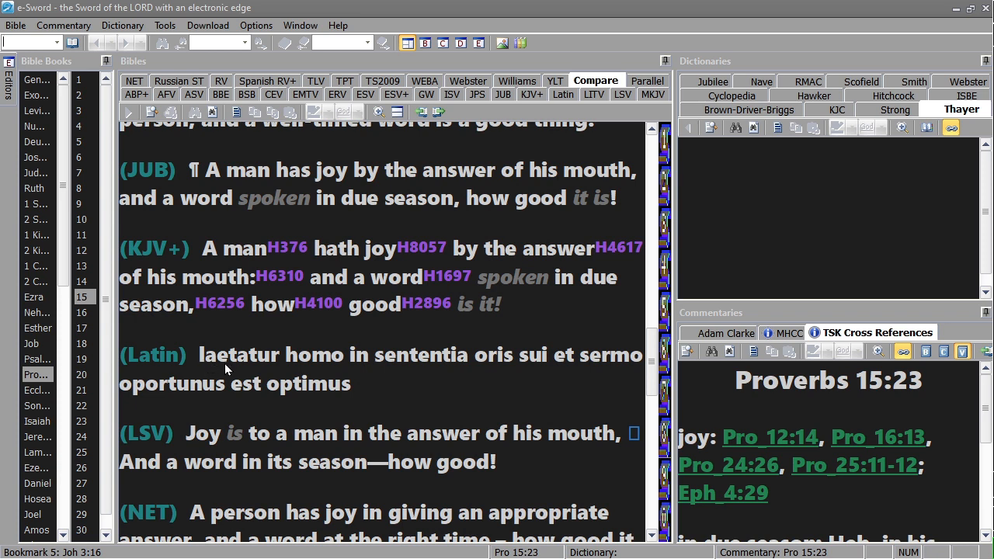
scroll("down", 3)
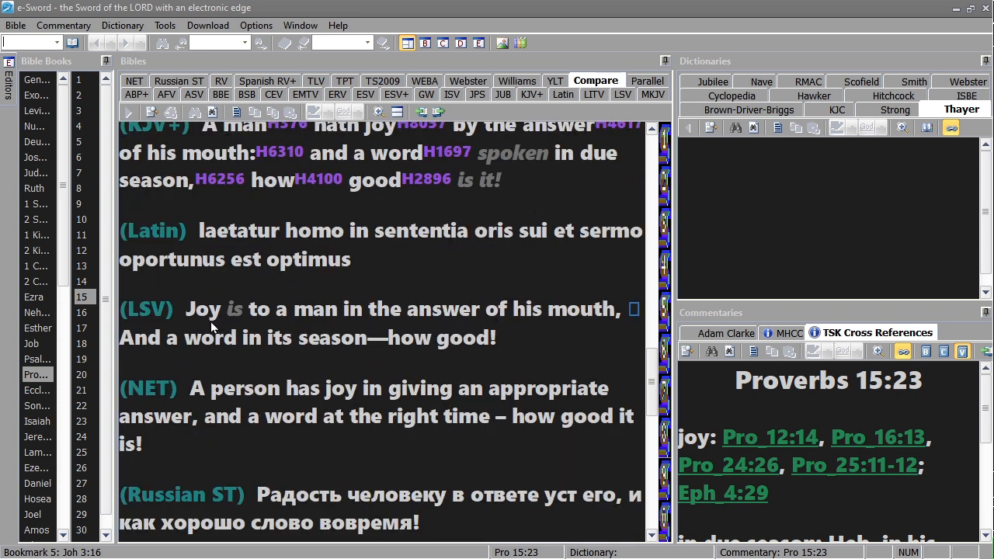
mouse_move(334, 324)
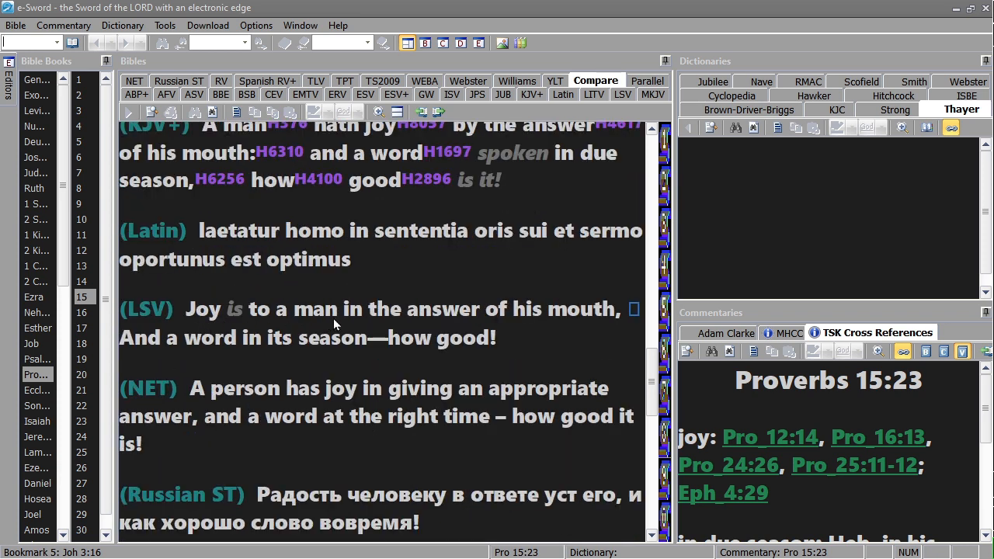
mouse_move(550, 335)
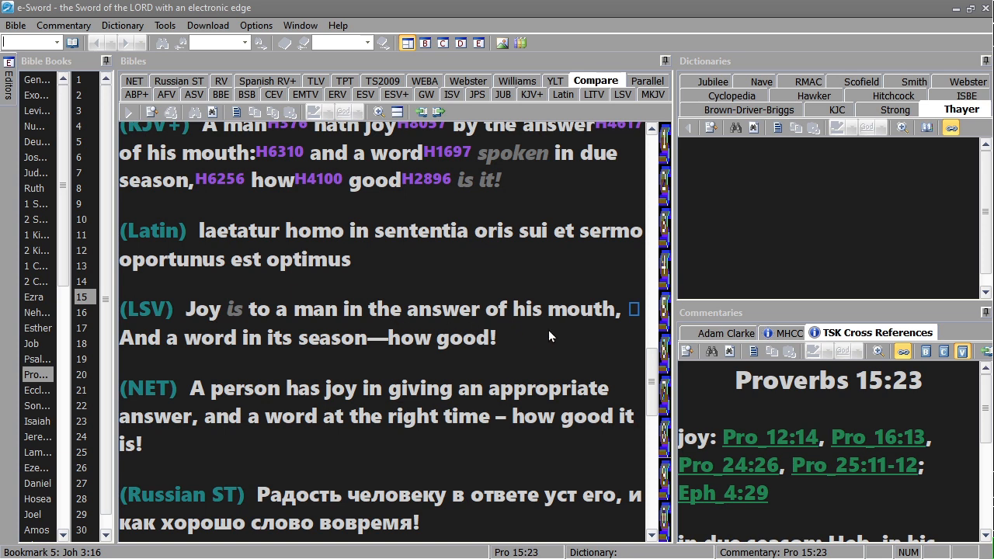
mouse_move(439, 356)
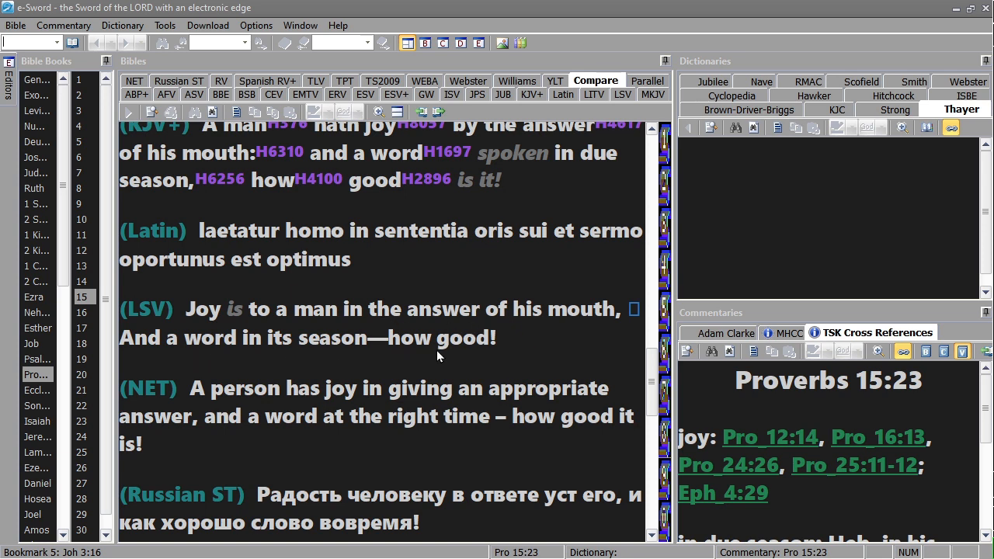
scroll("down", 3)
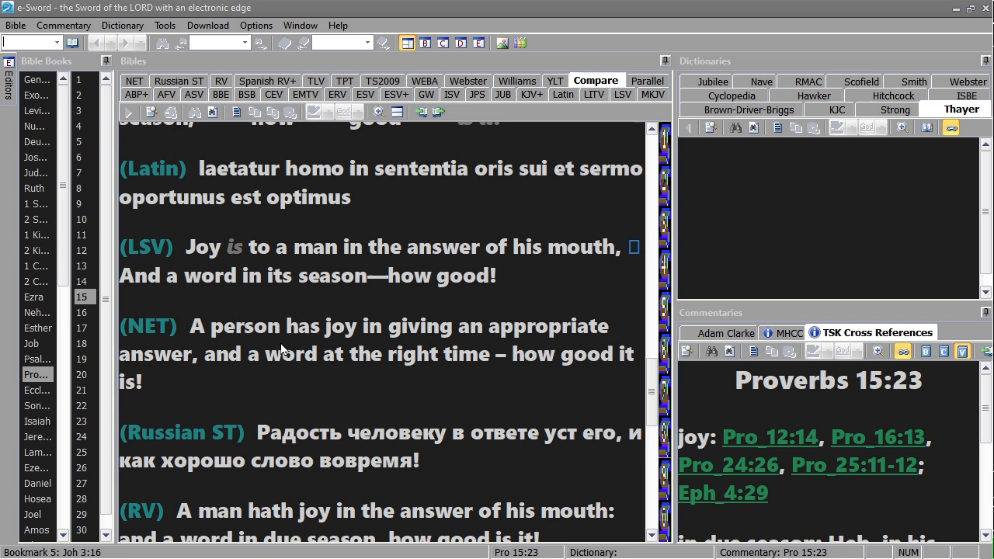
mouse_move(258, 356)
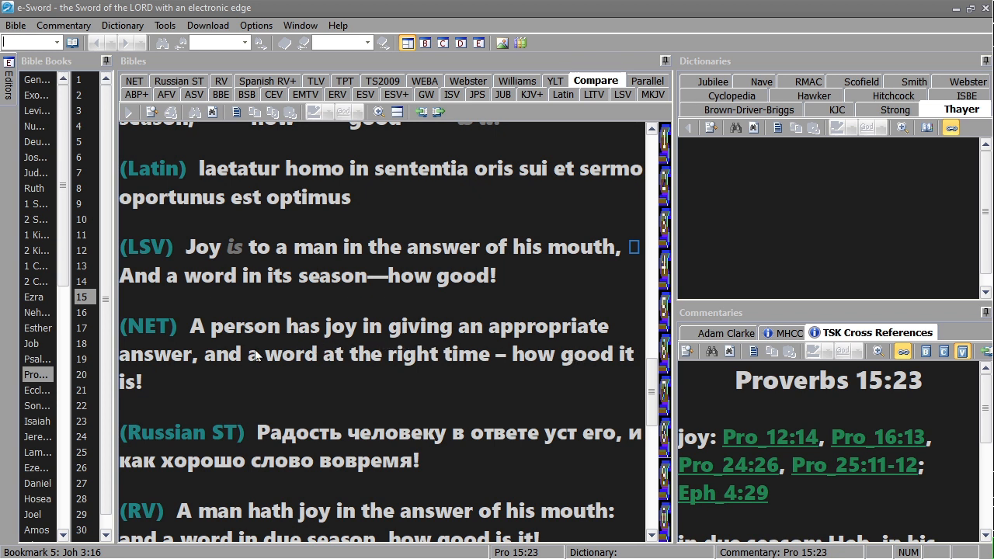
mouse_move(513, 369)
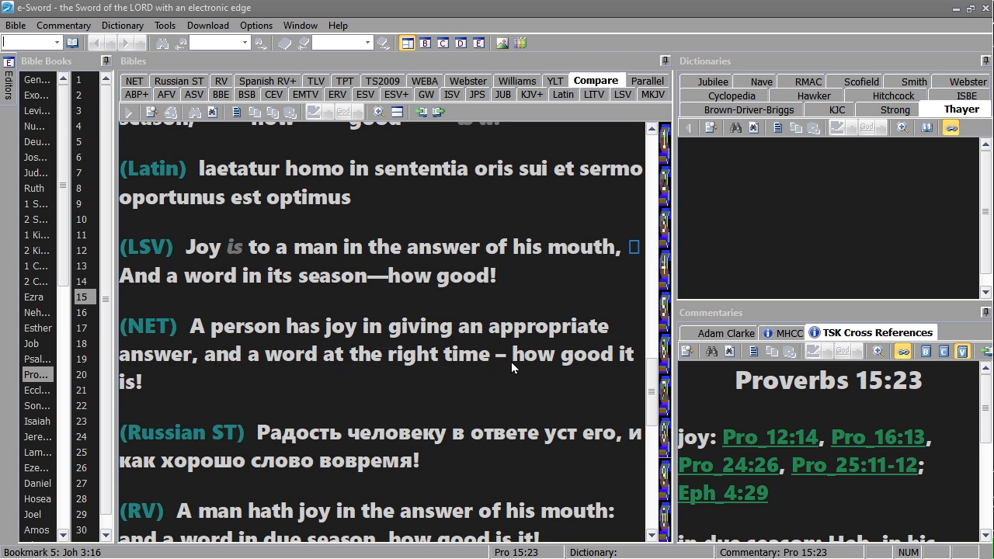
scroll("down", 3)
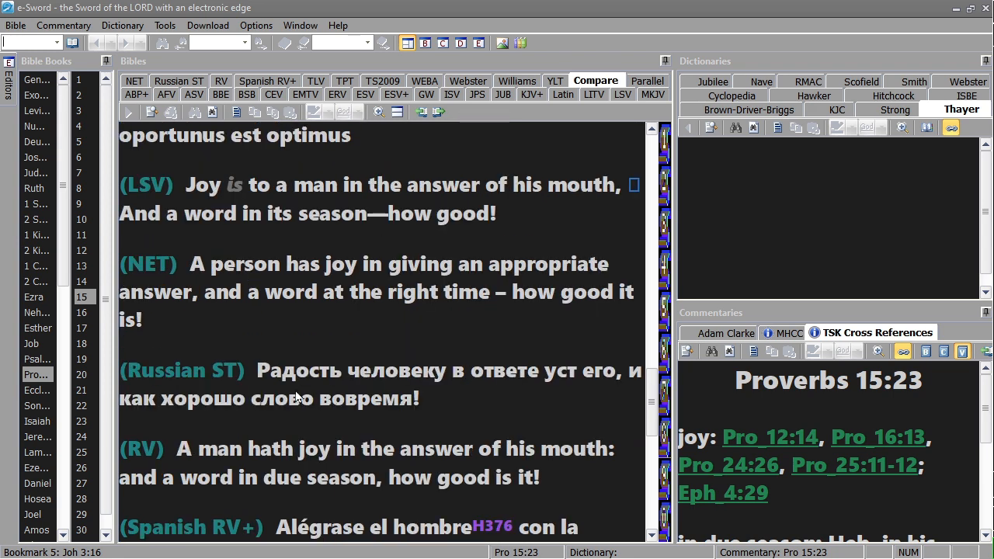
scroll("down", 3)
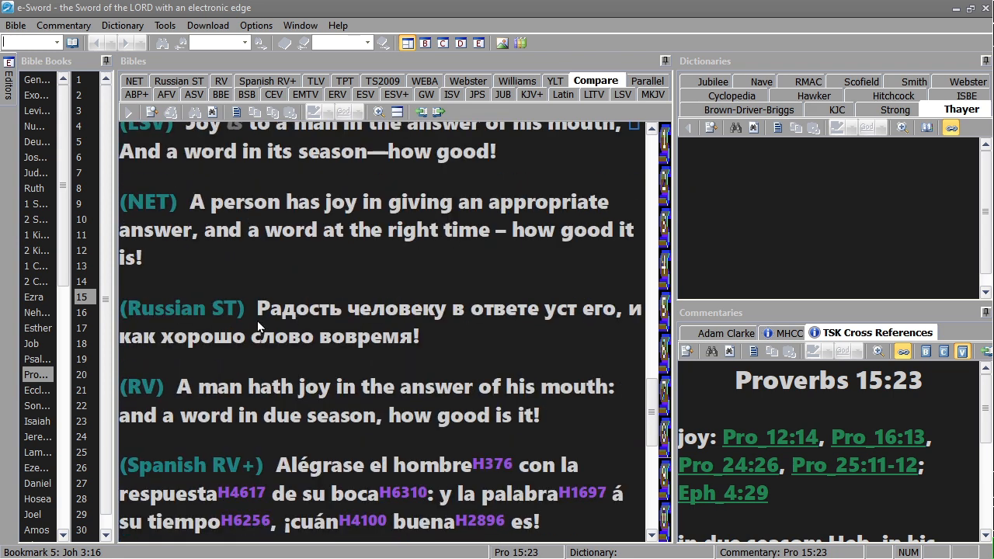
mouse_move(262, 324)
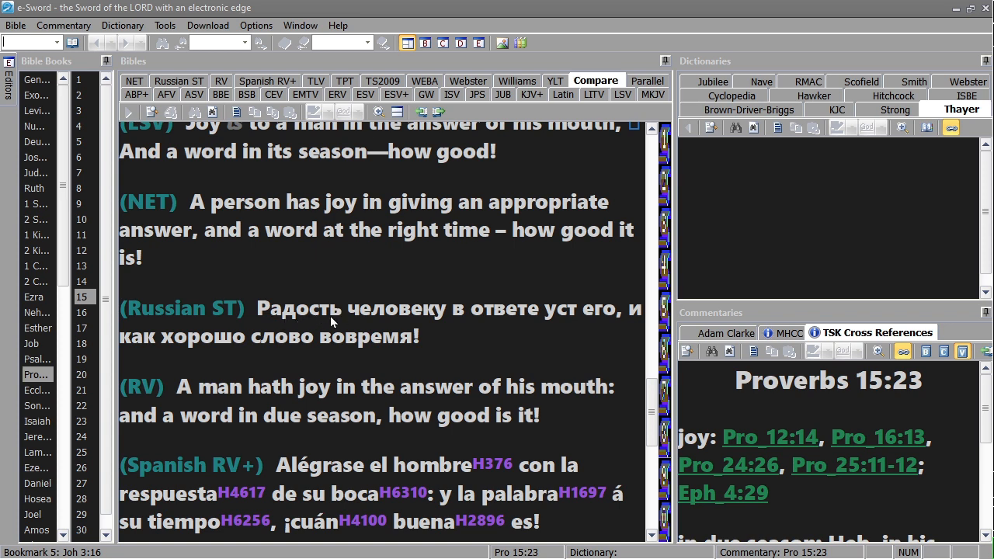
Step: Scroll to the TLV, WEB and Webster translations below Spanish RV+
scroll("down", 3)
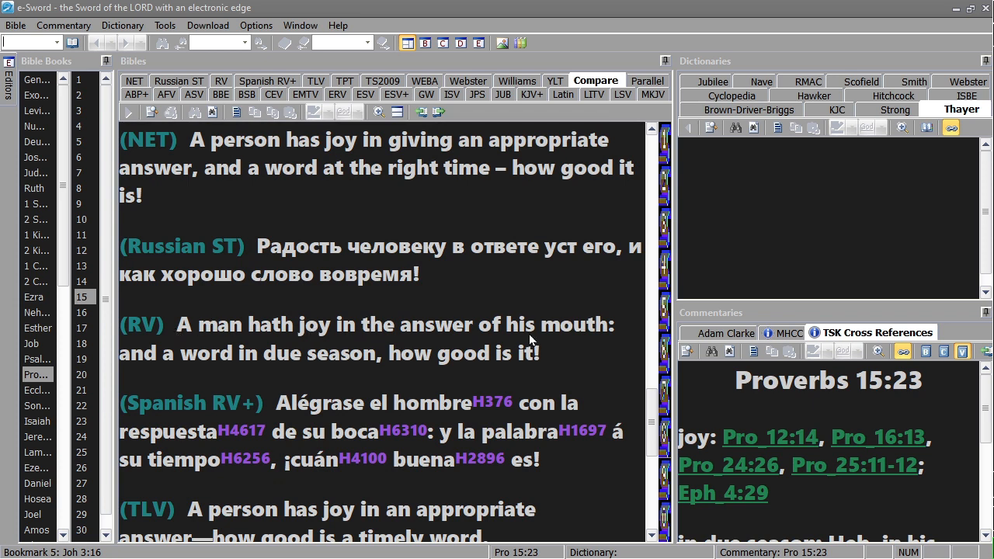
mouse_move(521, 367)
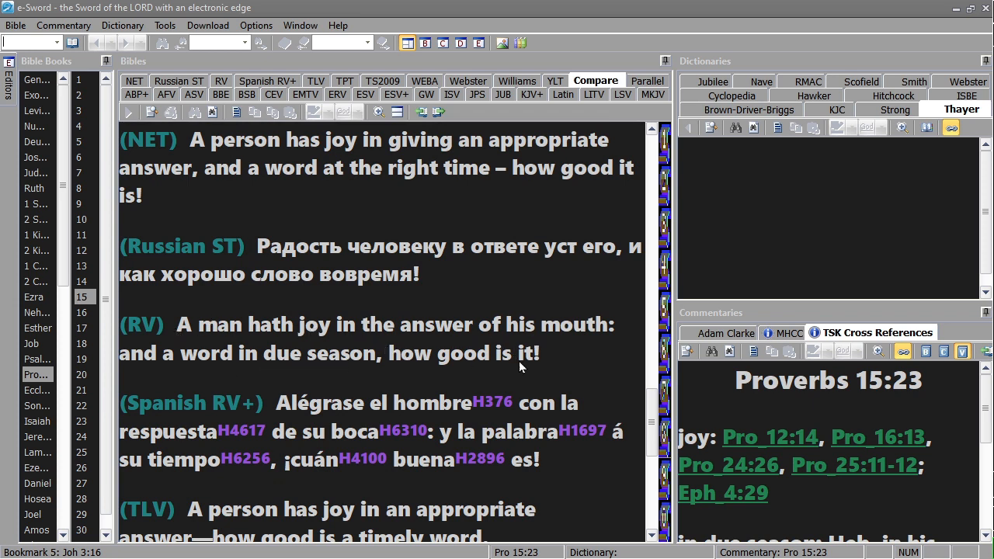
scroll("down", 3)
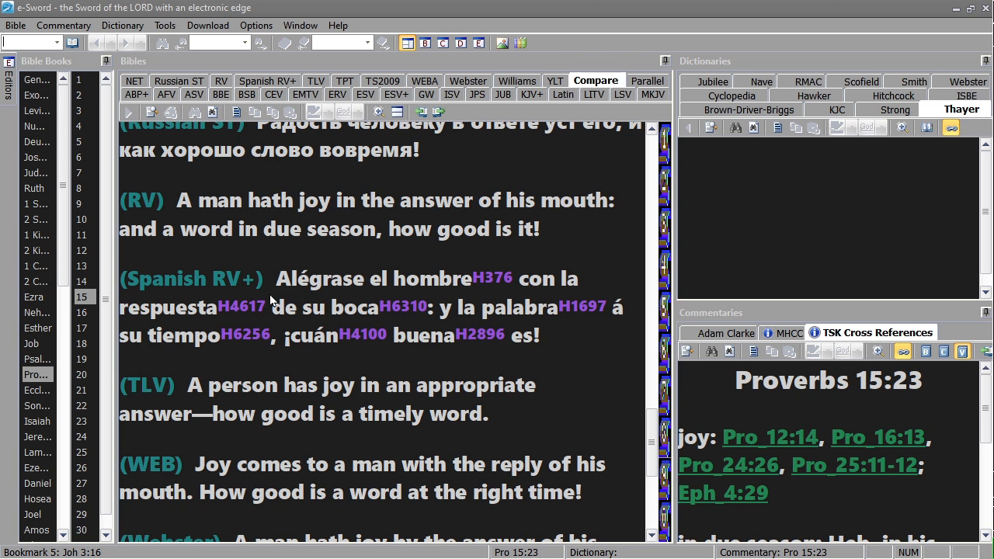
mouse_move(456, 302)
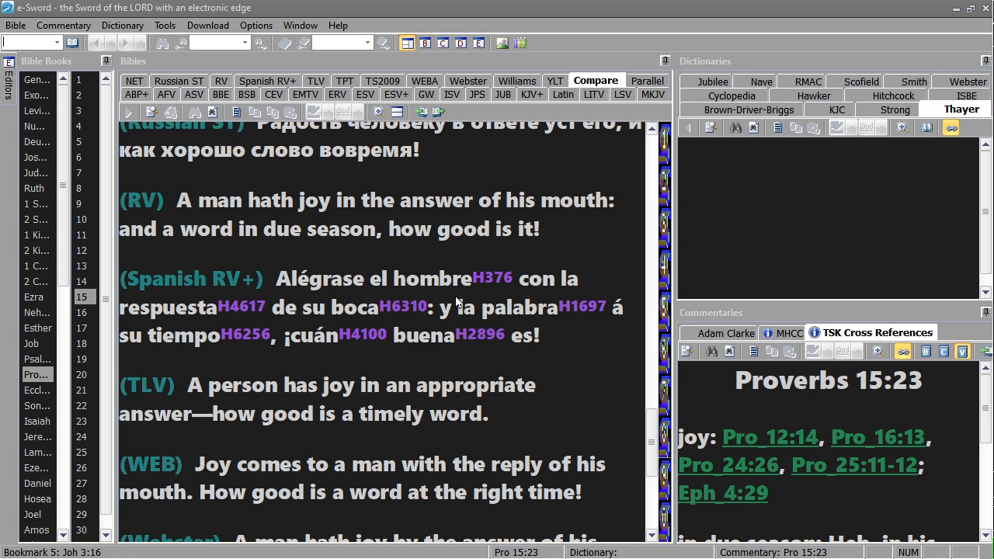
mouse_move(155, 321)
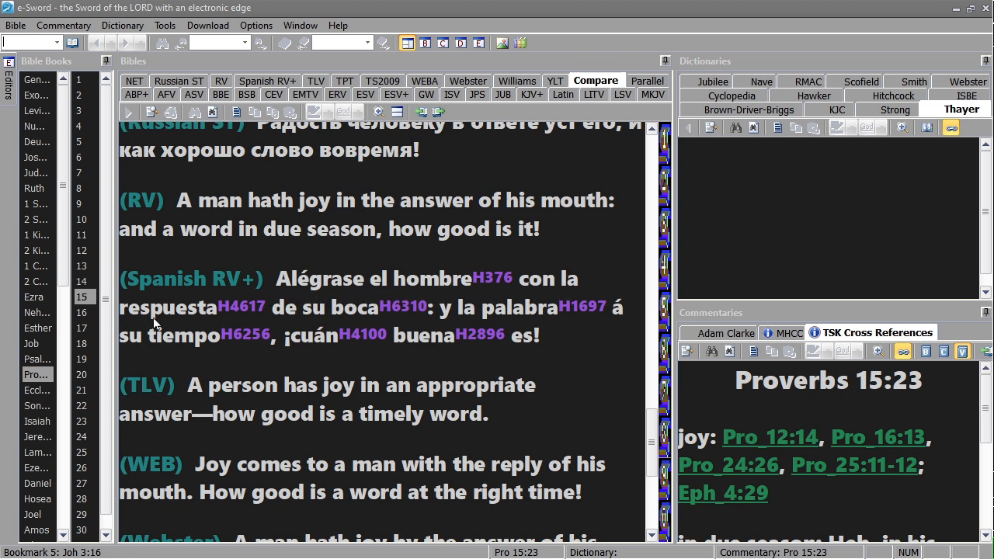
mouse_move(427, 325)
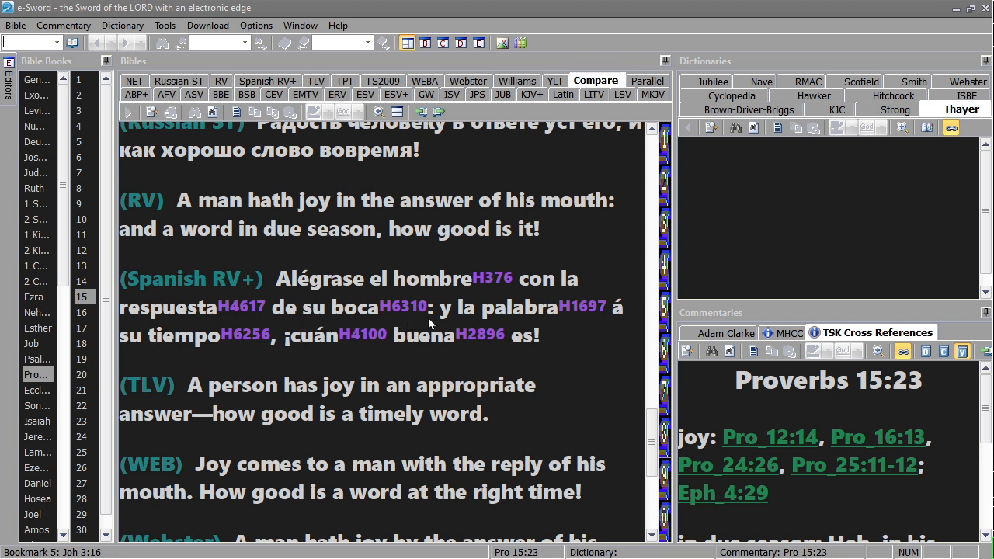
mouse_move(112, 354)
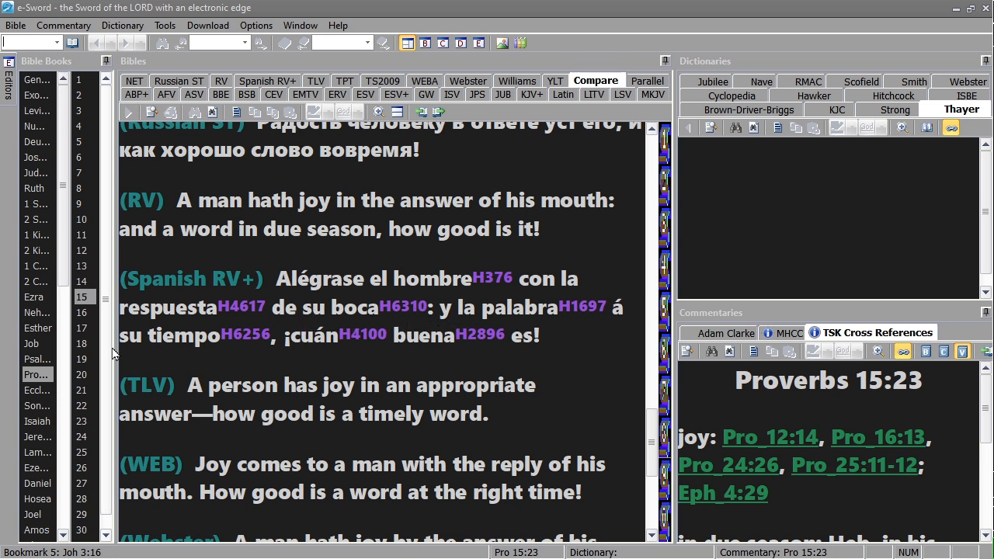
mouse_move(478, 363)
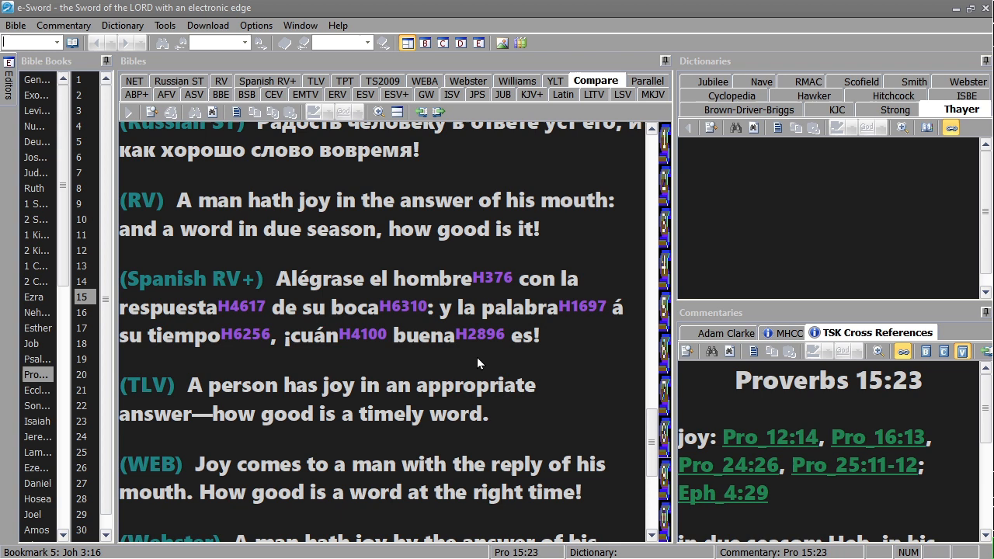
scroll("down", 3)
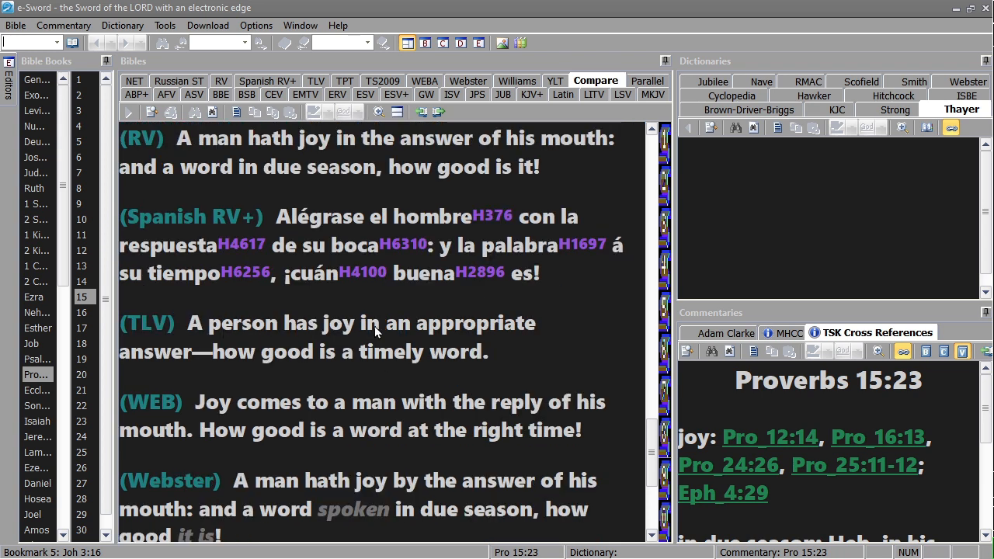
mouse_move(224, 363)
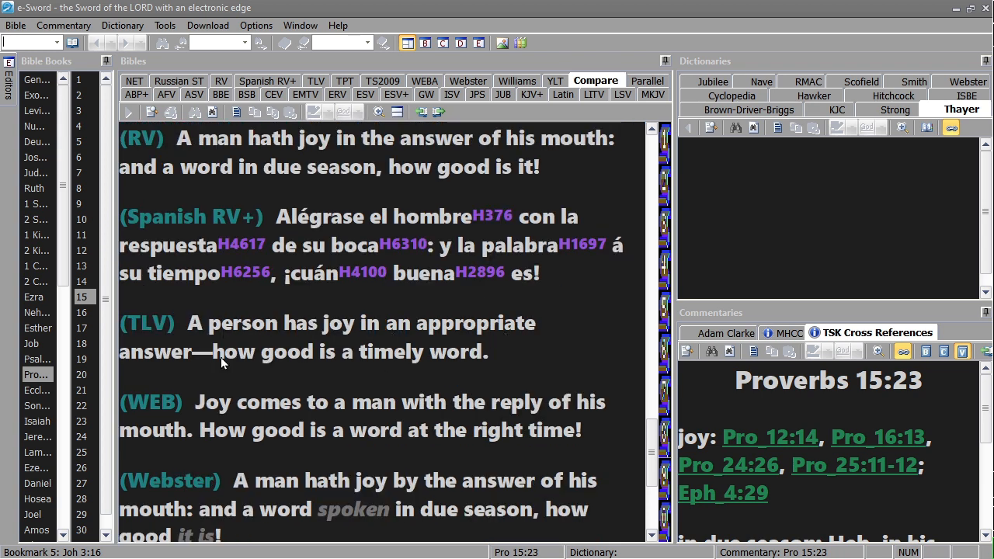
scroll("down", 3)
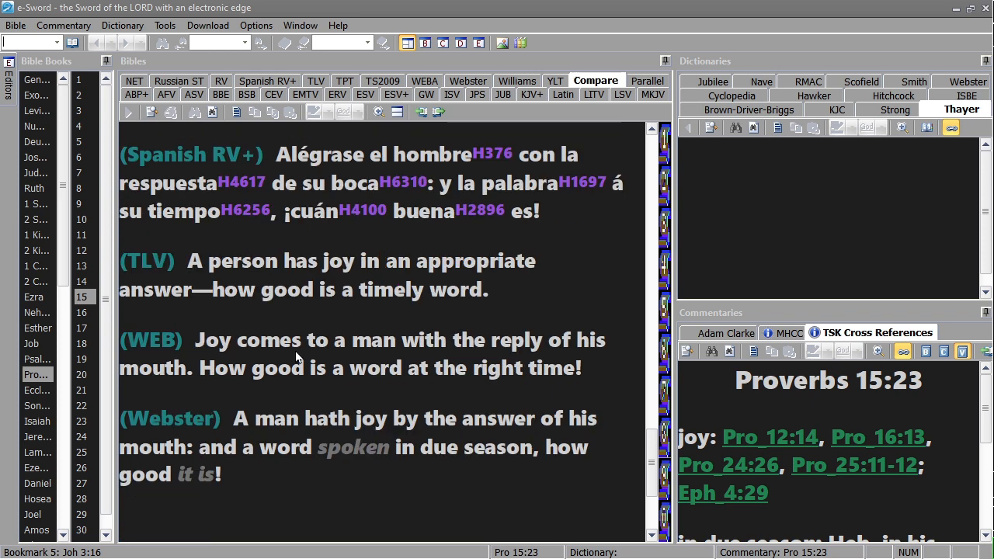
mouse_move(426, 370)
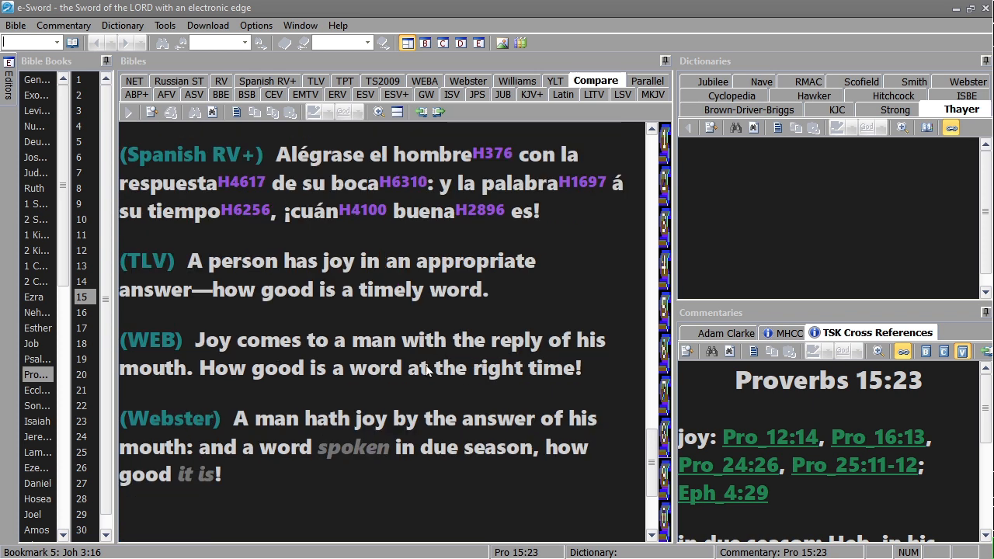
mouse_move(588, 387)
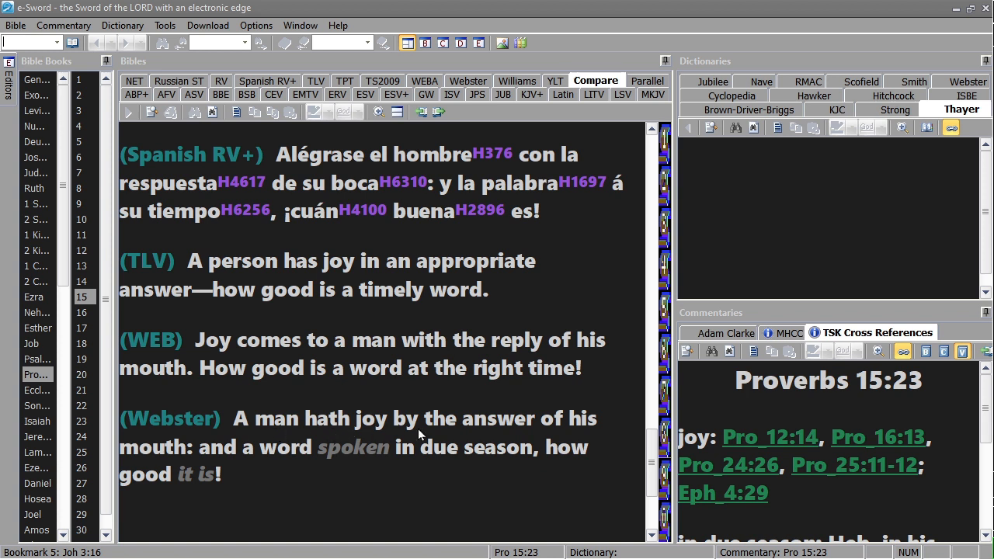
mouse_move(534, 472)
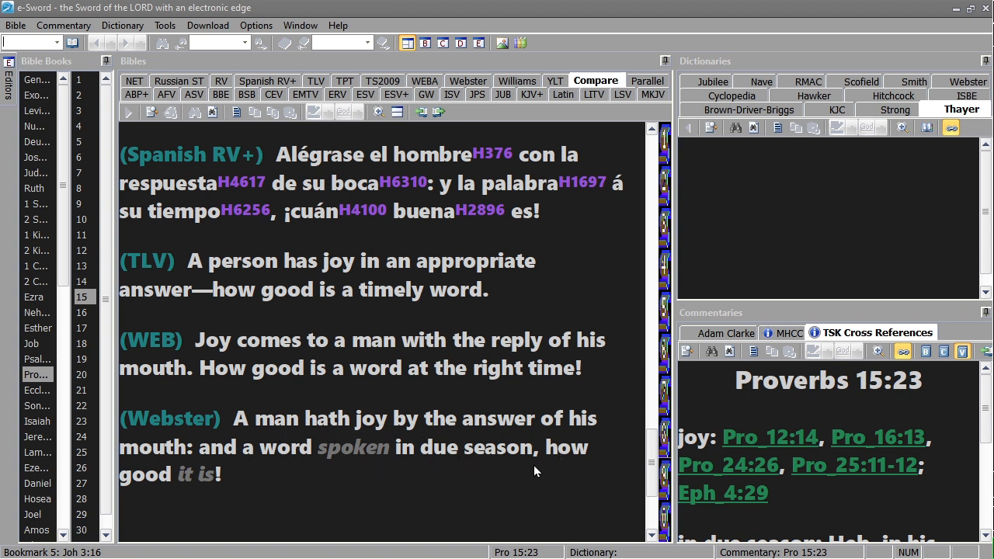
mouse_move(432, 483)
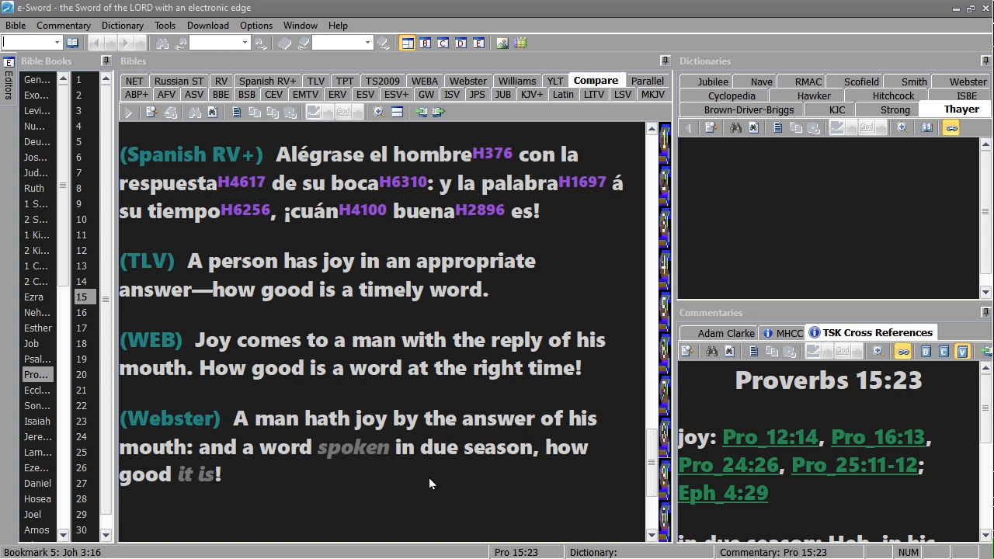
mouse_move(171, 469)
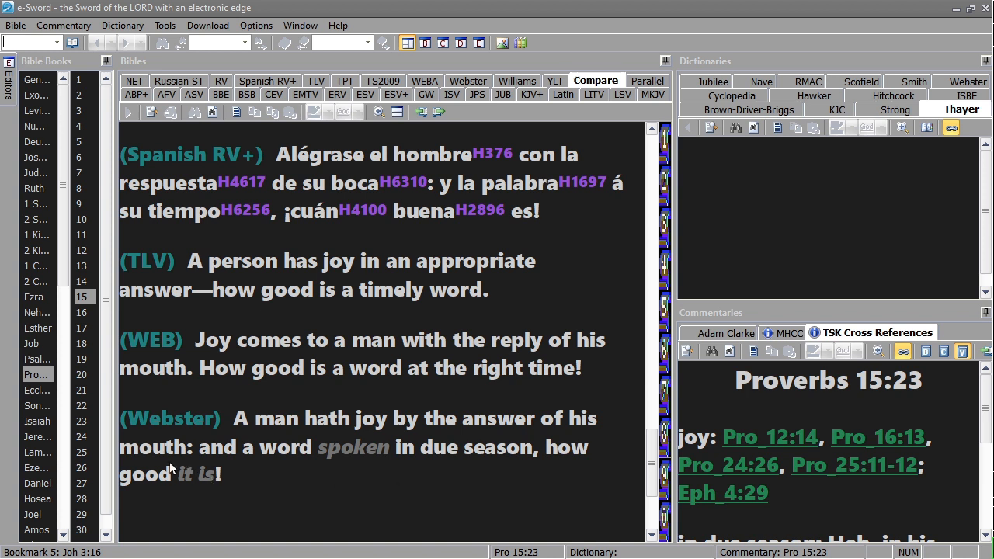
mouse_move(311, 435)
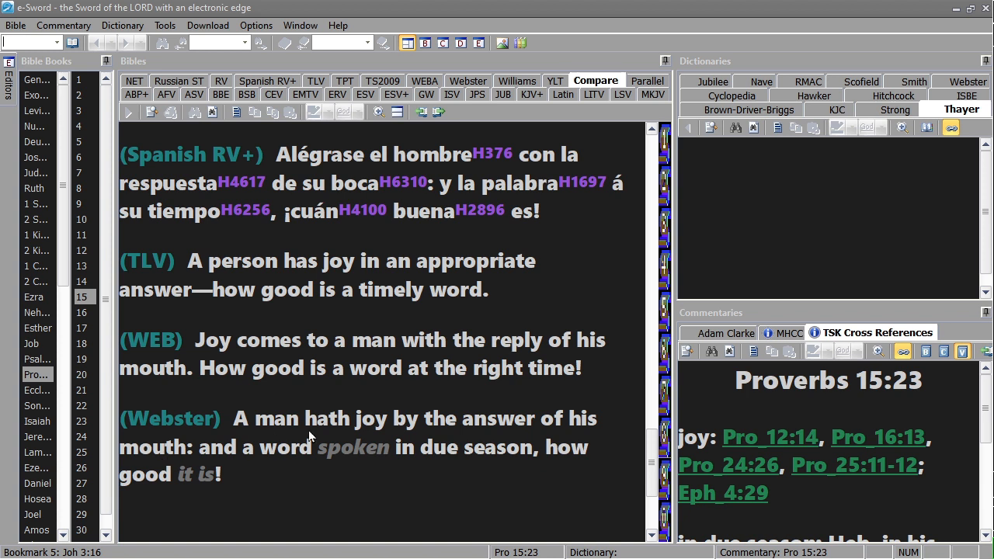
mouse_move(261, 435)
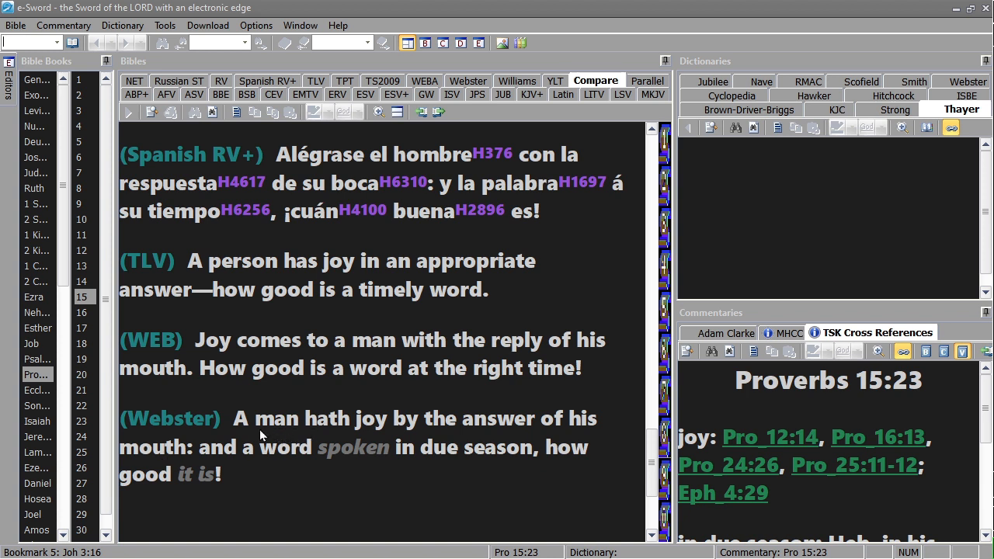
mouse_move(207, 467)
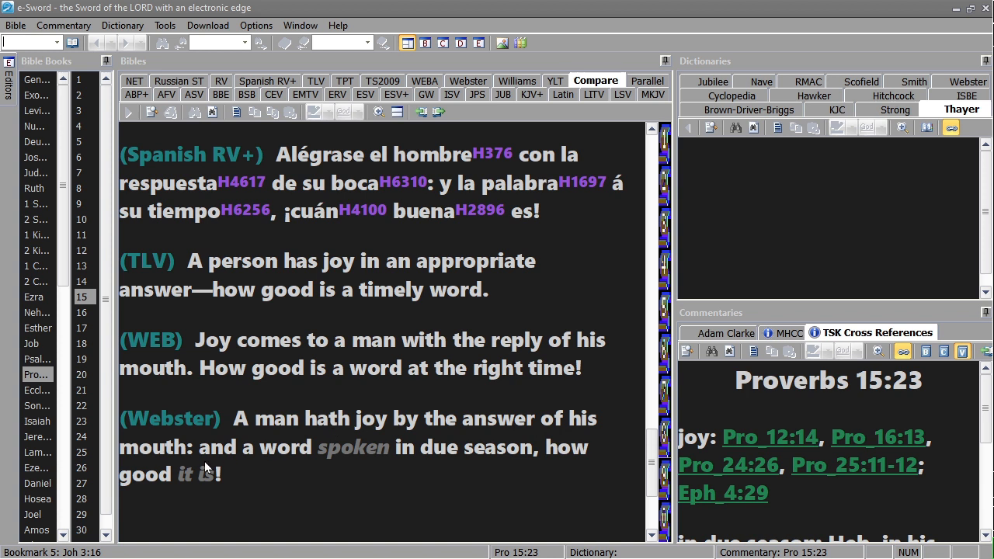
mouse_move(205, 454)
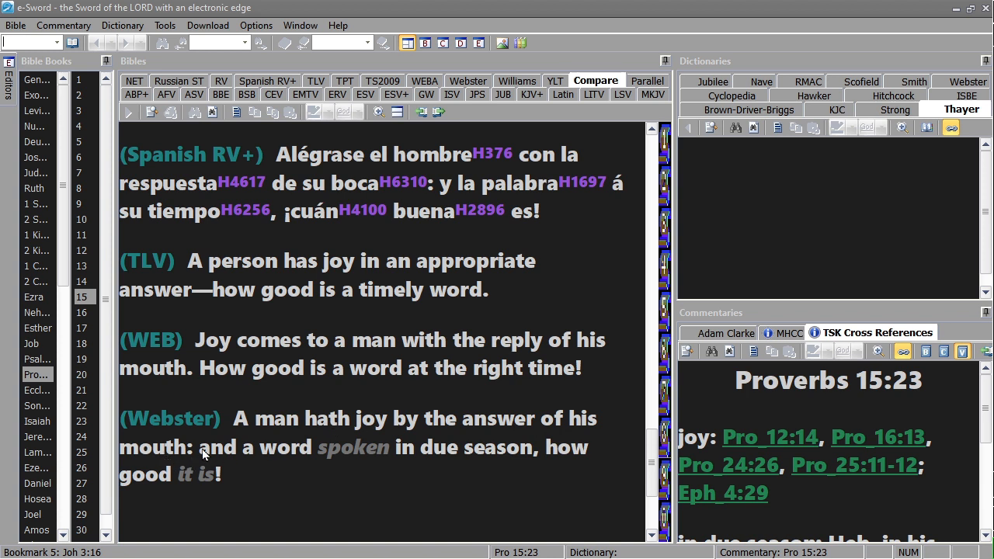
mouse_move(519, 457)
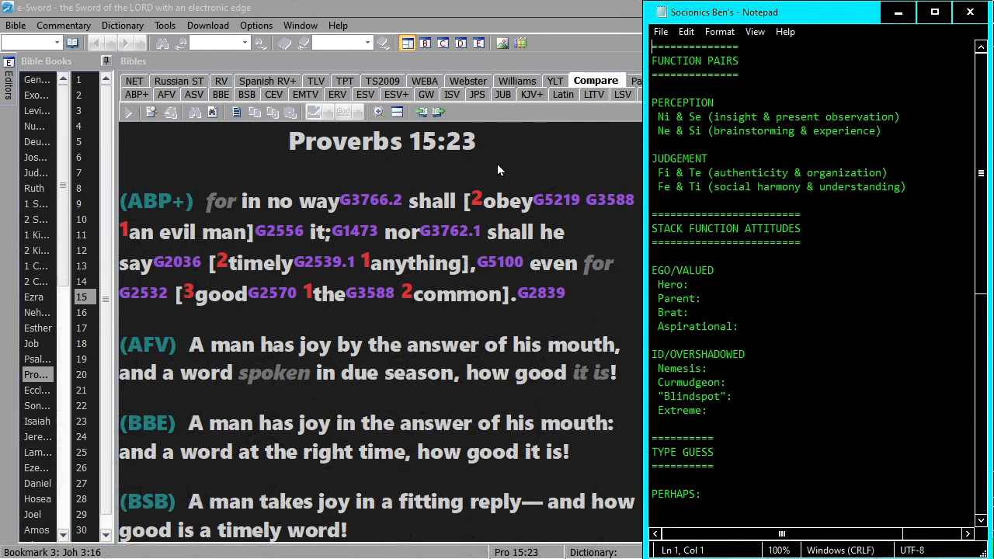
mouse_move(460, 221)
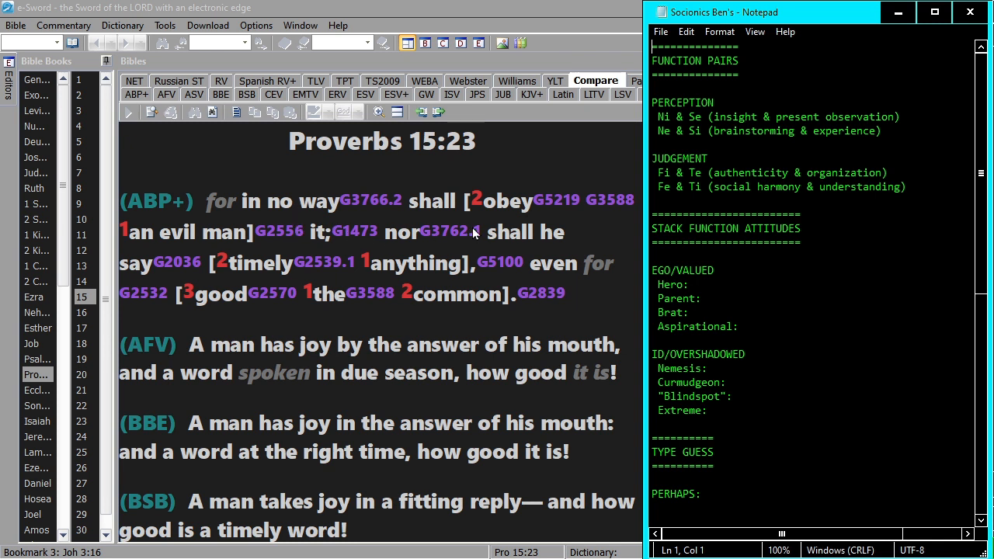
mouse_move(454, 241)
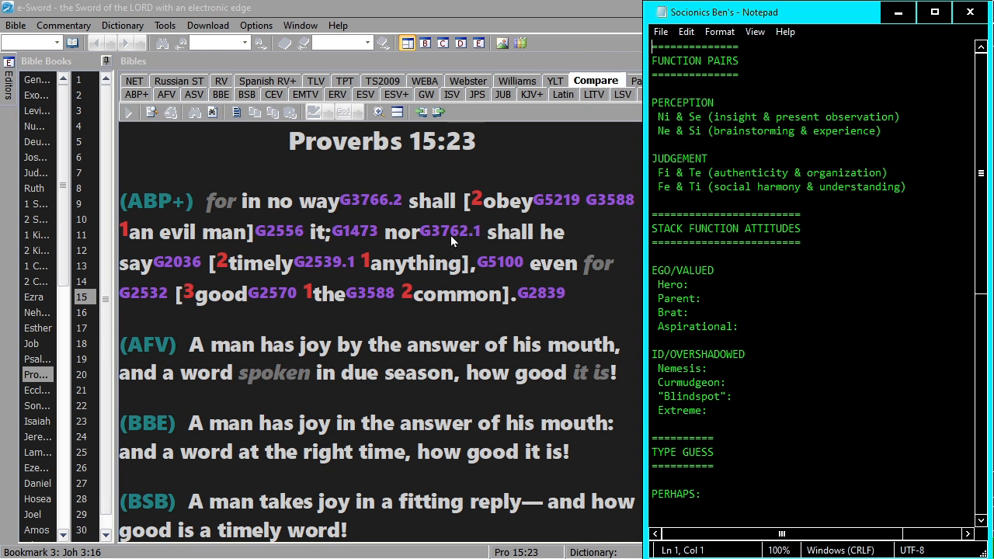
mouse_move(300, 236)
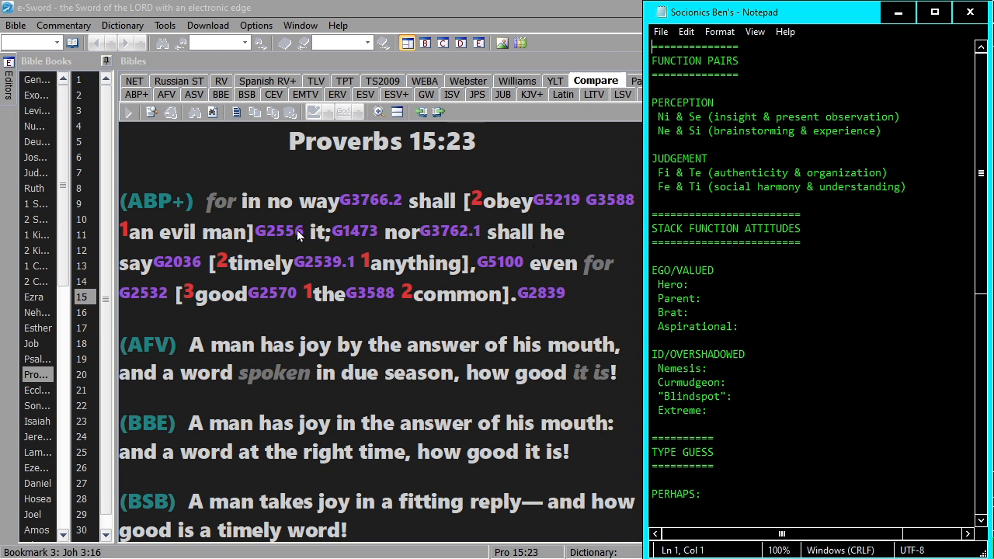
scroll("down", 3)
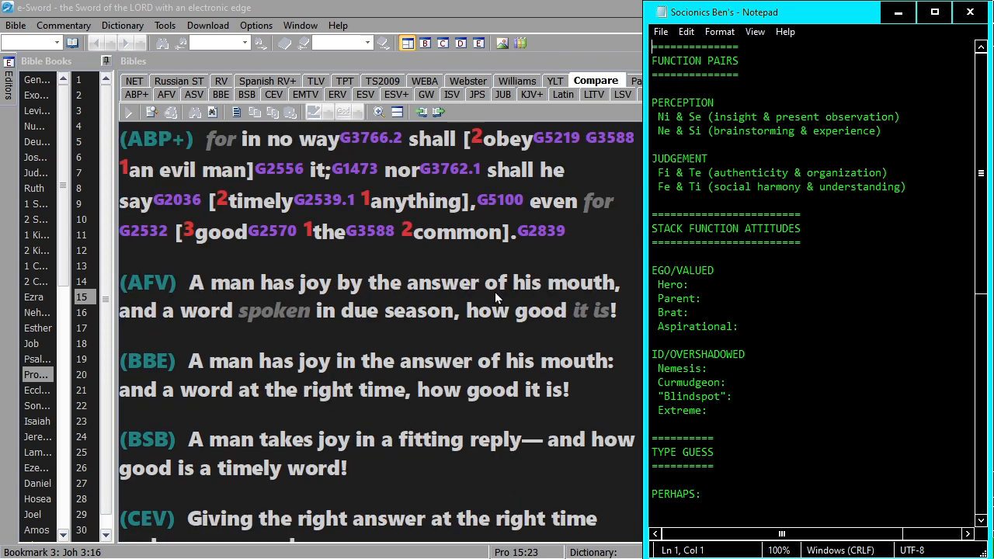
mouse_move(453, 392)
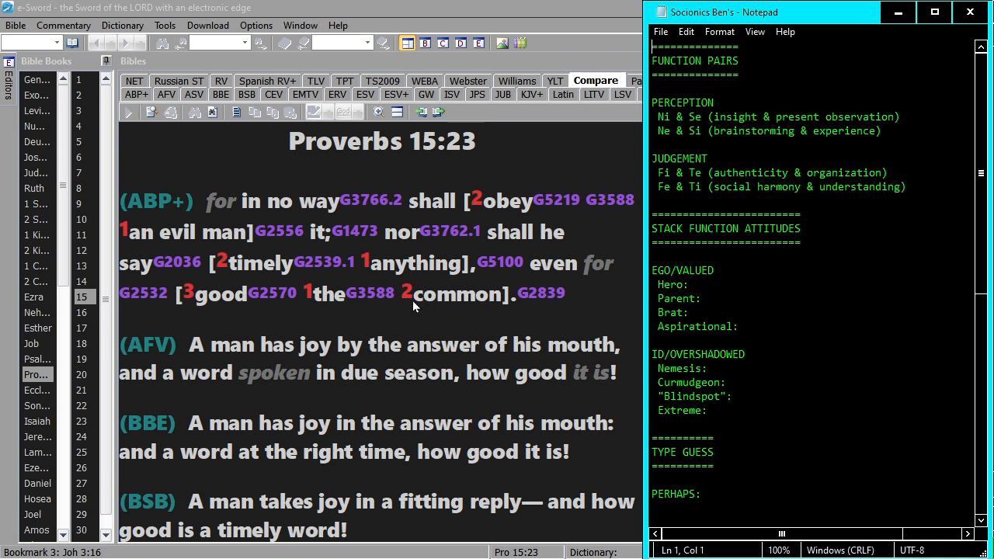
mouse_move(509, 205)
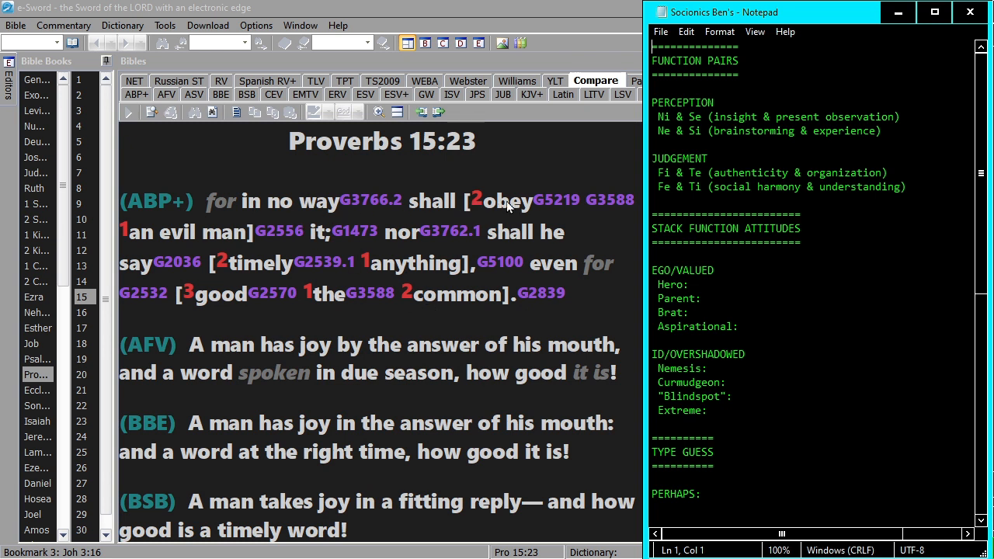
mouse_move(536, 255)
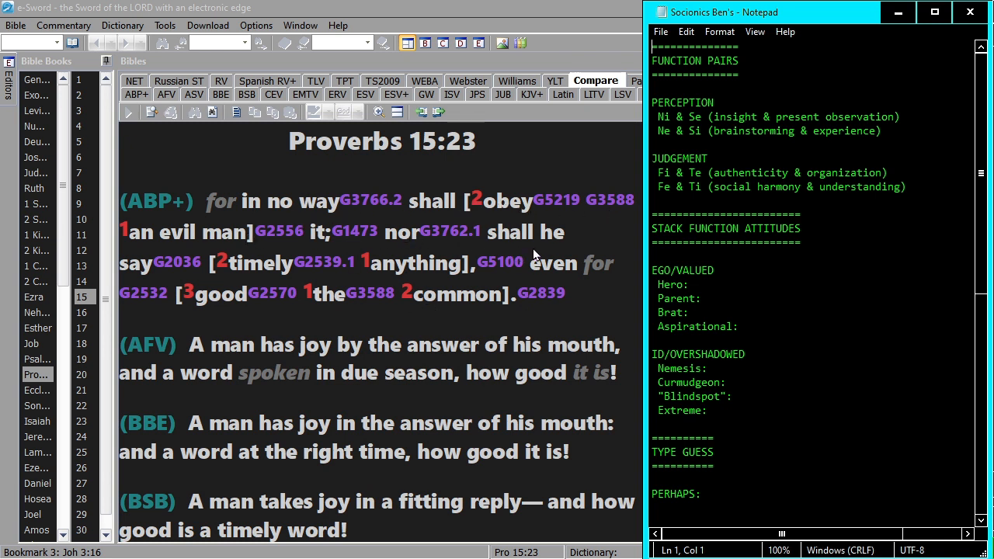
mouse_move(241, 257)
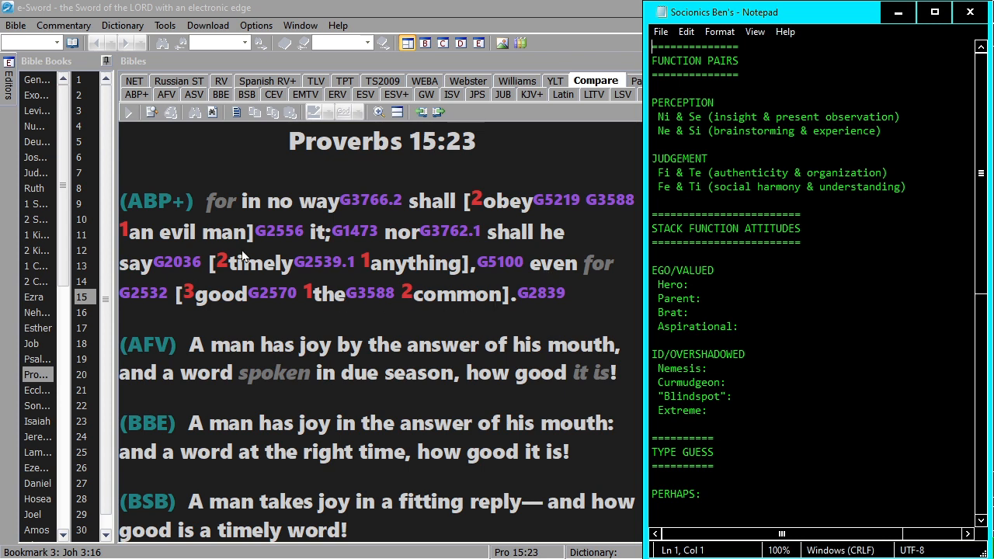
mouse_move(407, 378)
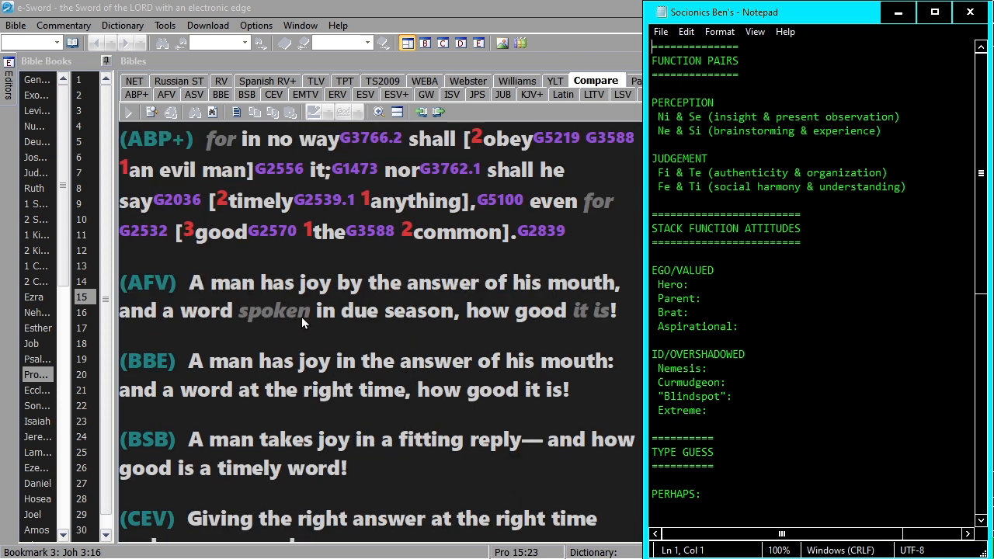
mouse_move(319, 312)
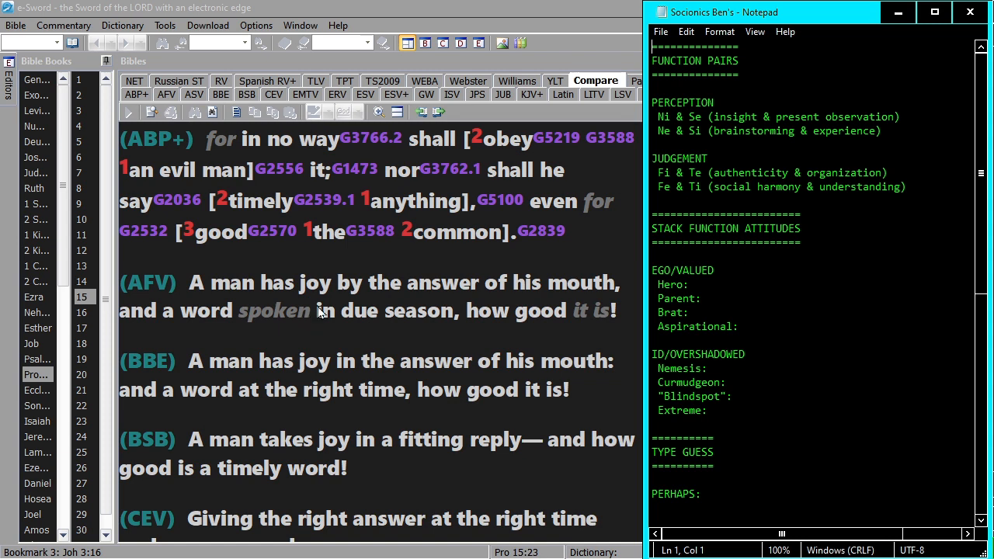
scroll("down", 3)
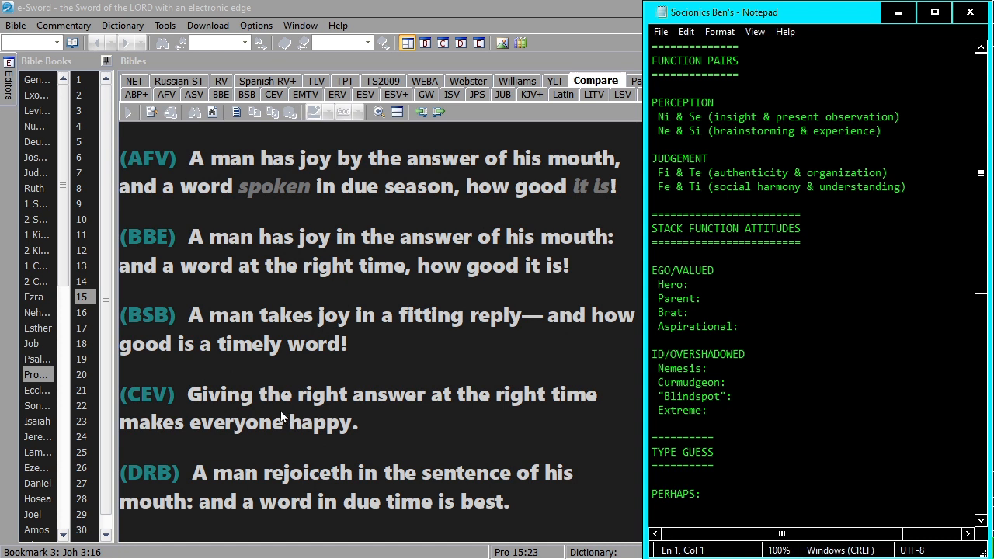
mouse_move(578, 402)
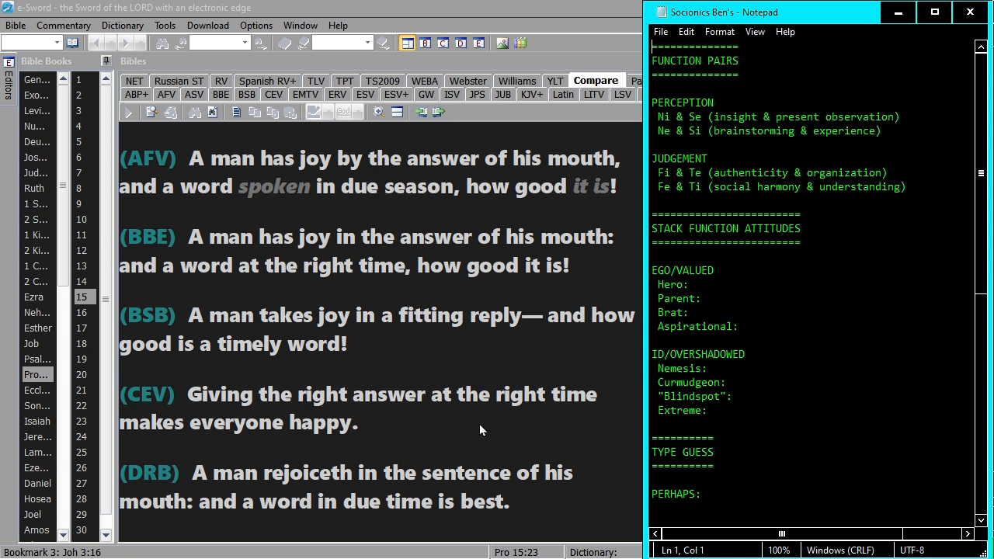
mouse_move(577, 328)
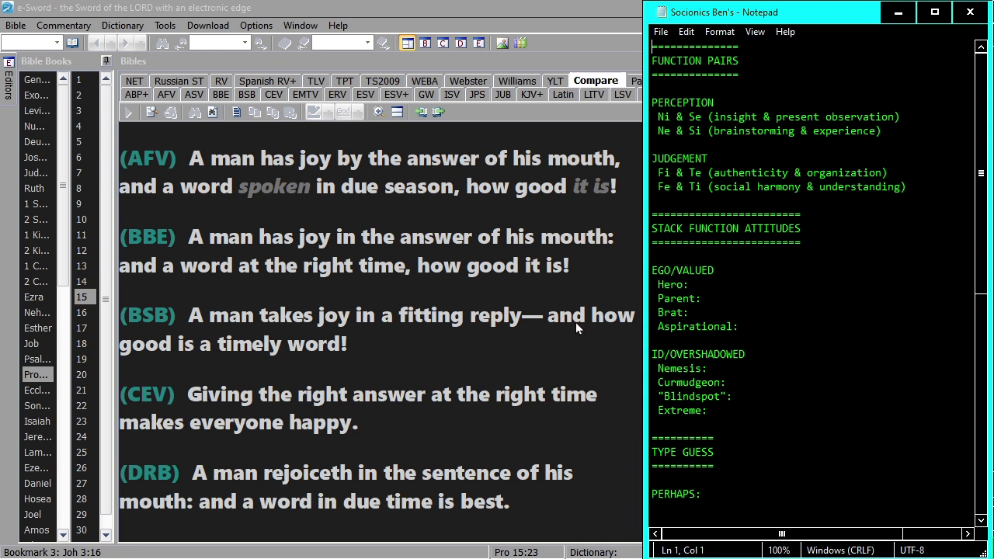
mouse_move(763, 268)
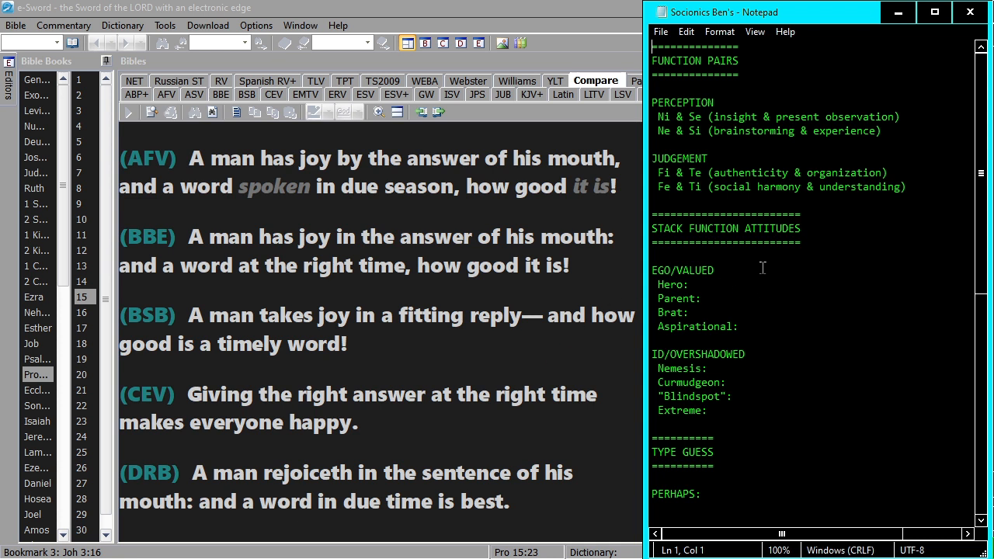
Step: Write 'Fi & Si' at the end of the EGO/VALUED line of the socionics notes
left_click(755, 271)
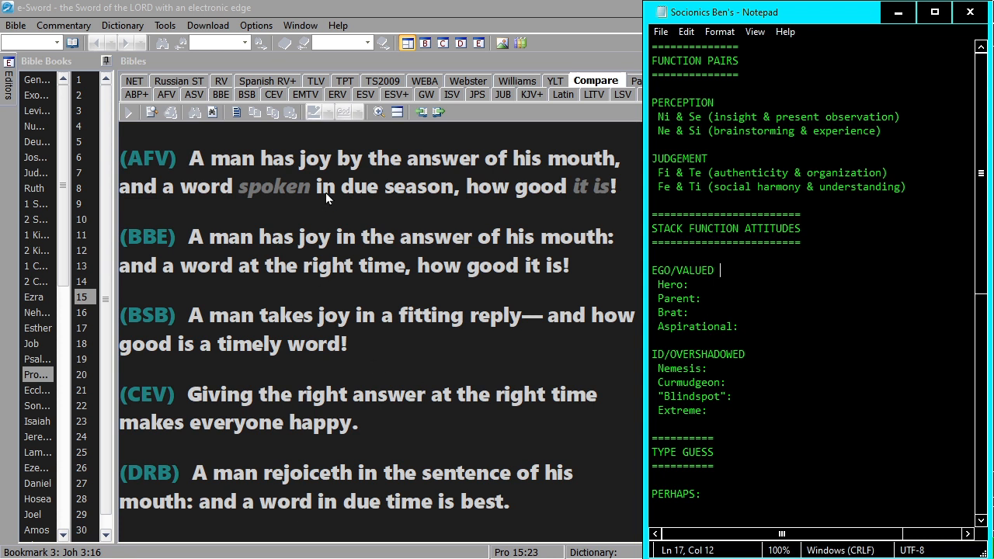
mouse_move(308, 177)
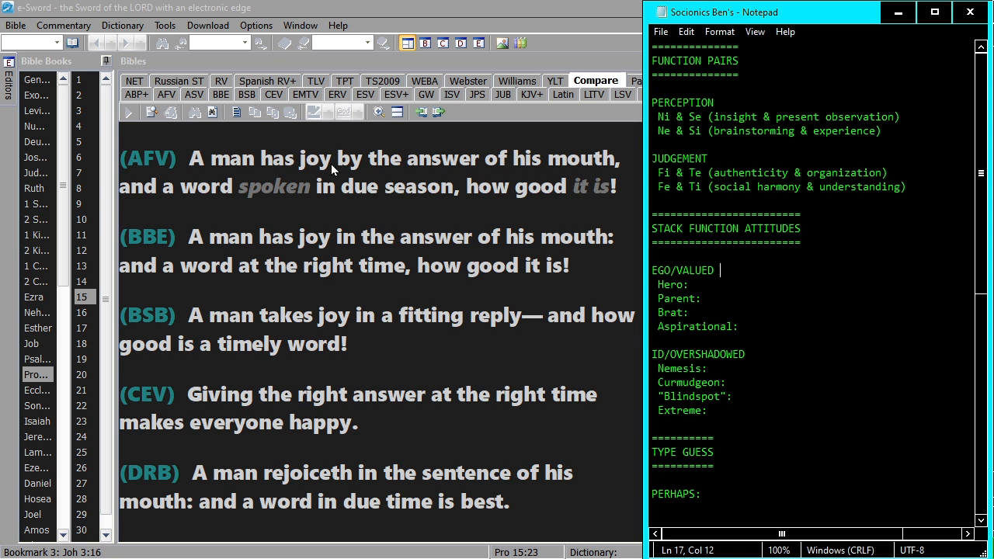
mouse_move(296, 178)
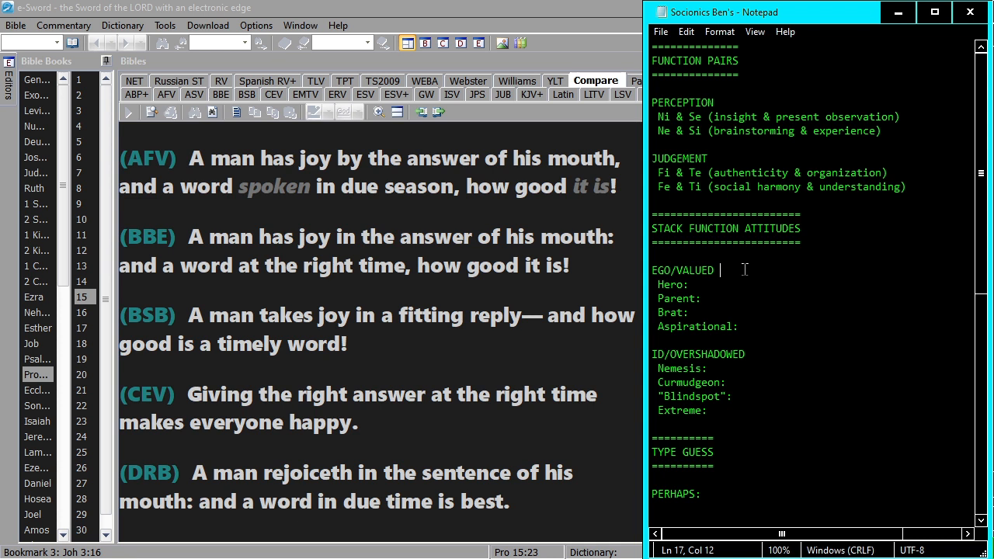
type("F")
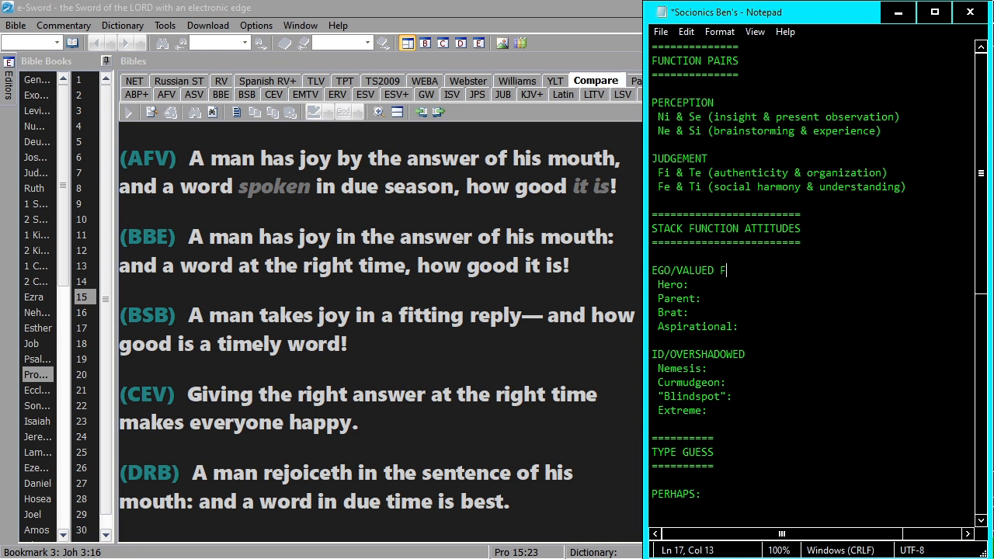
type("e")
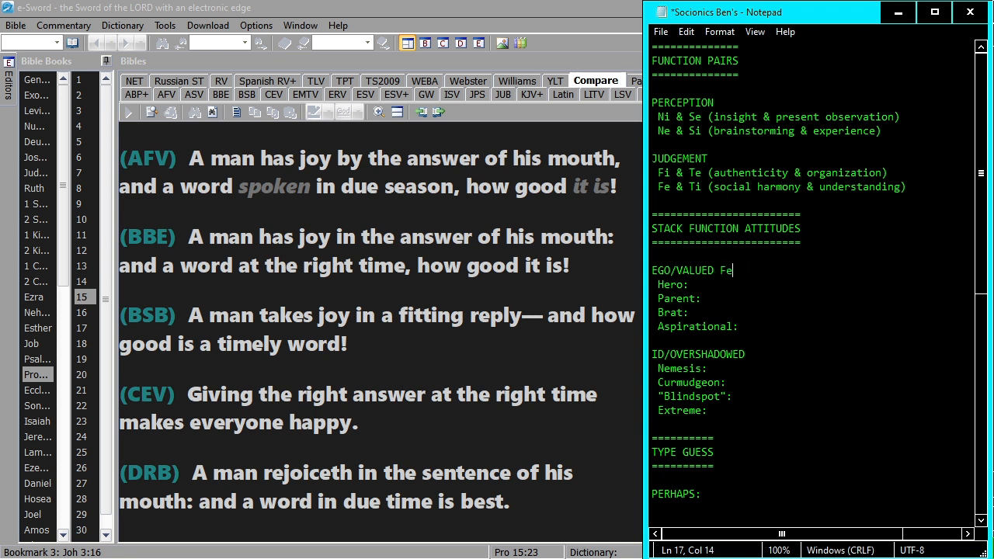
type("i")
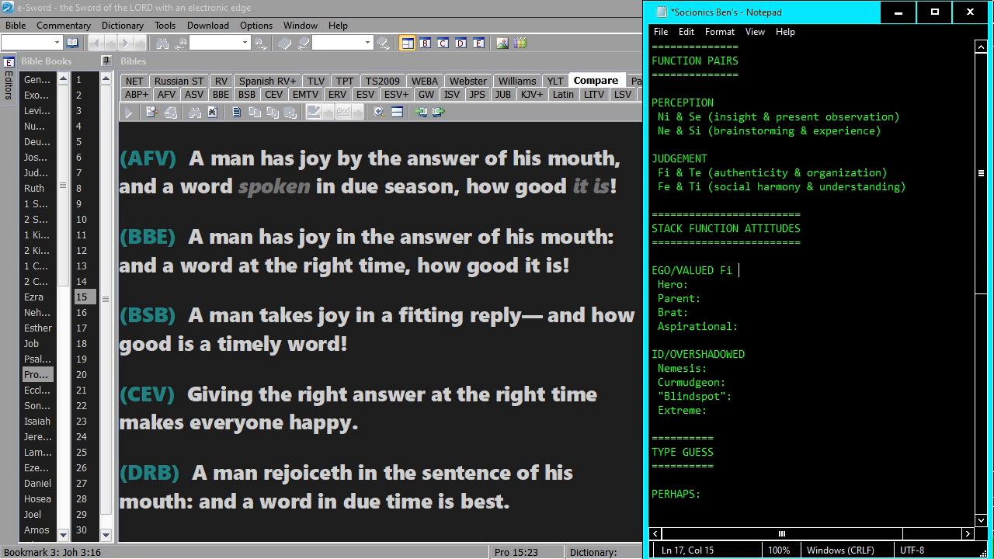
type("&")
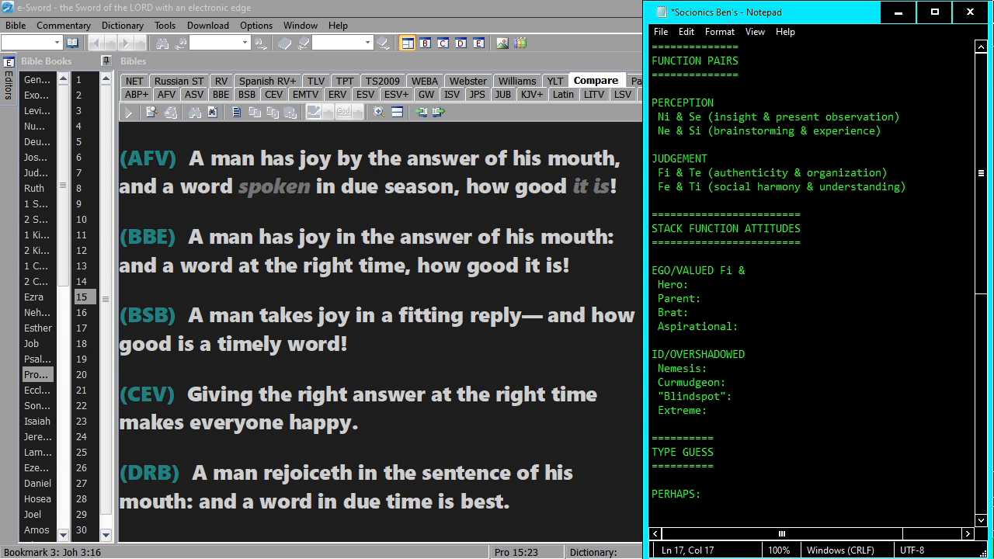
type("Si")
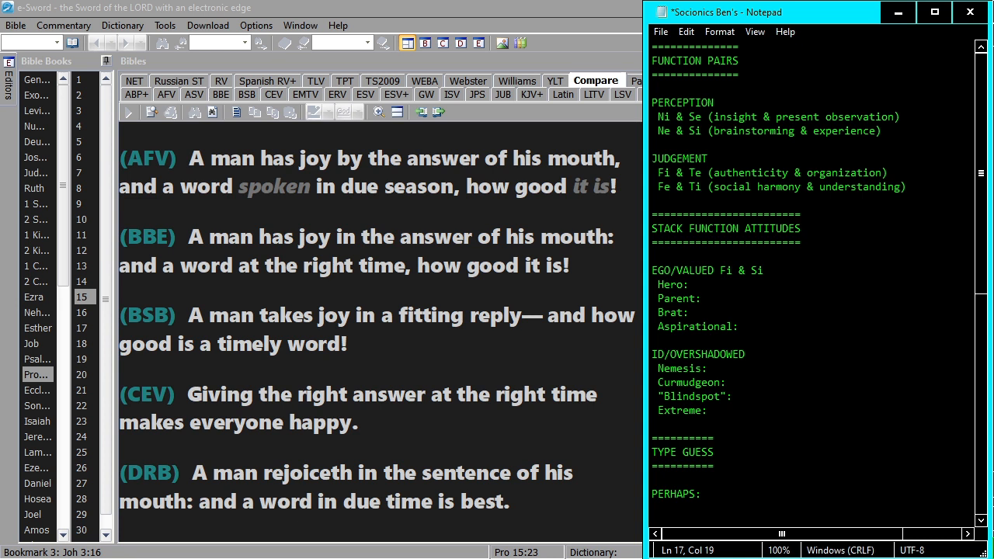
left_click(696, 283)
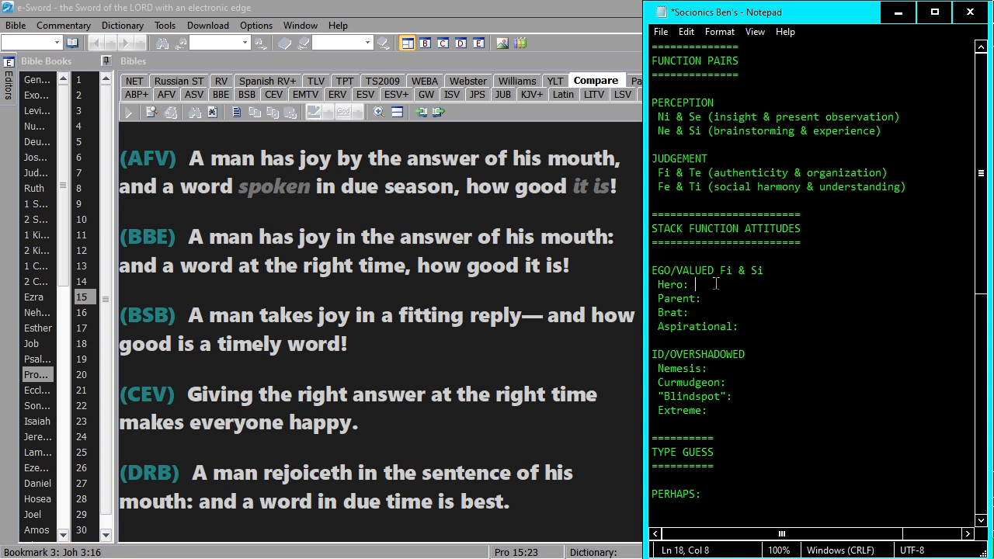
Step: Enter Hero: Ne, Brat: Te and Aspirational: Si in the ego function stack
type("Ne")
left_click(815, 299)
type(" Fi")
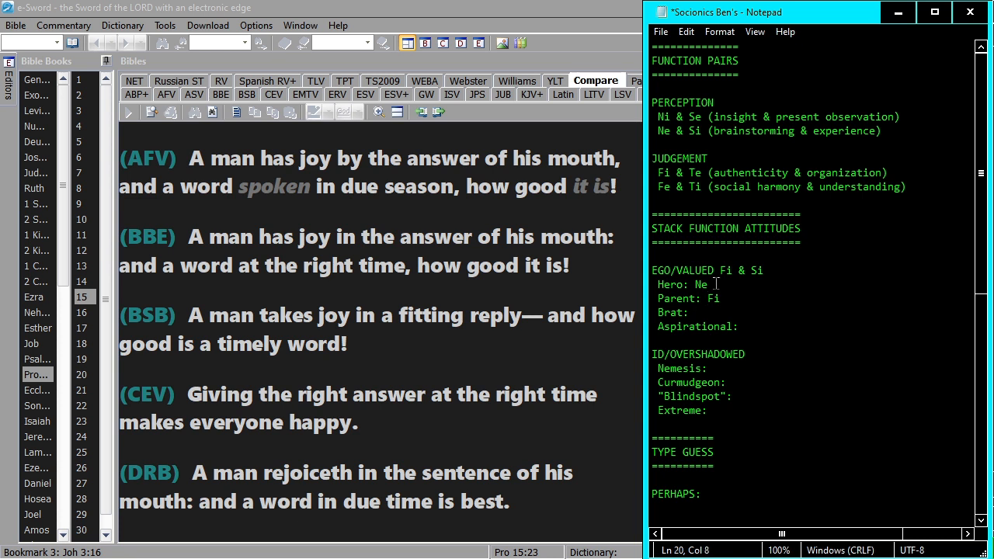
type("Te")
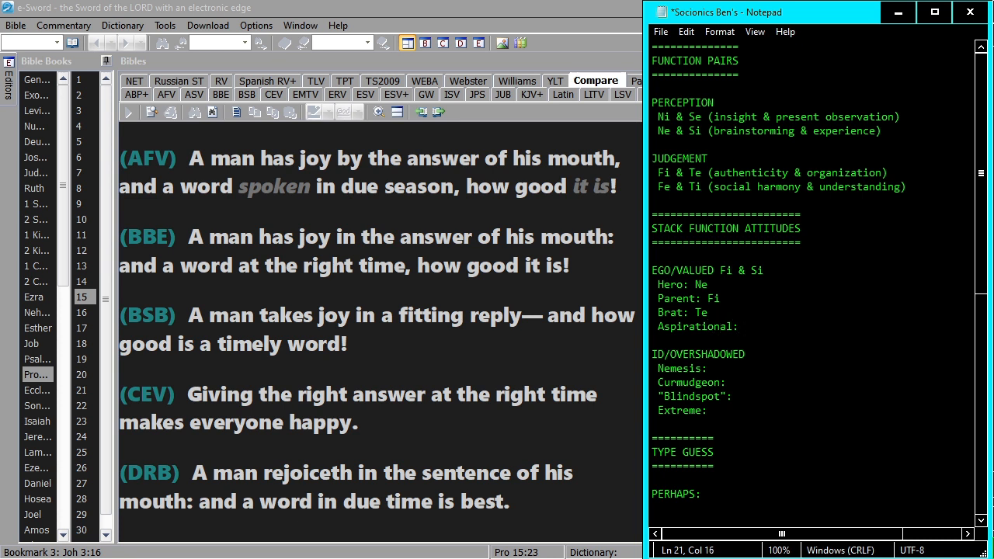
type("Si")
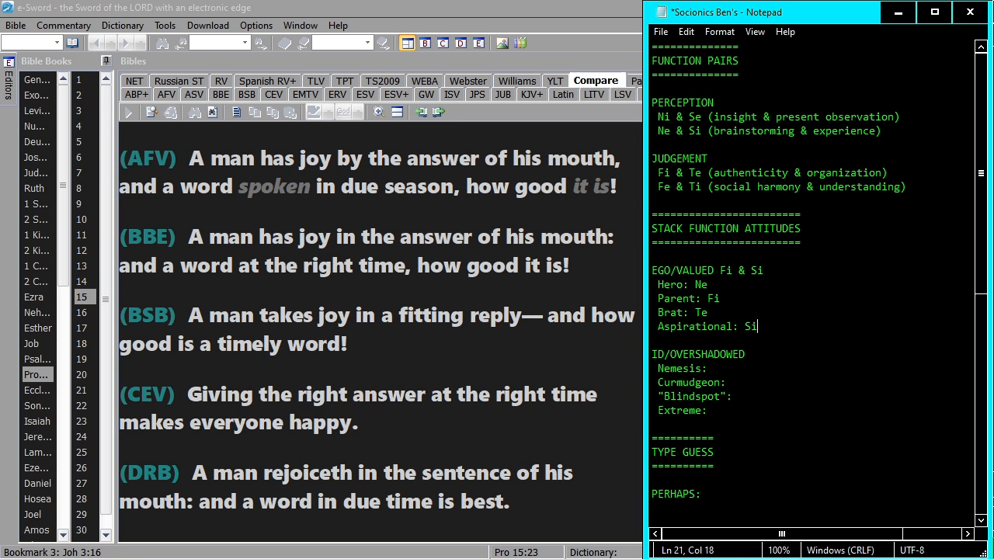
left_click(714, 283)
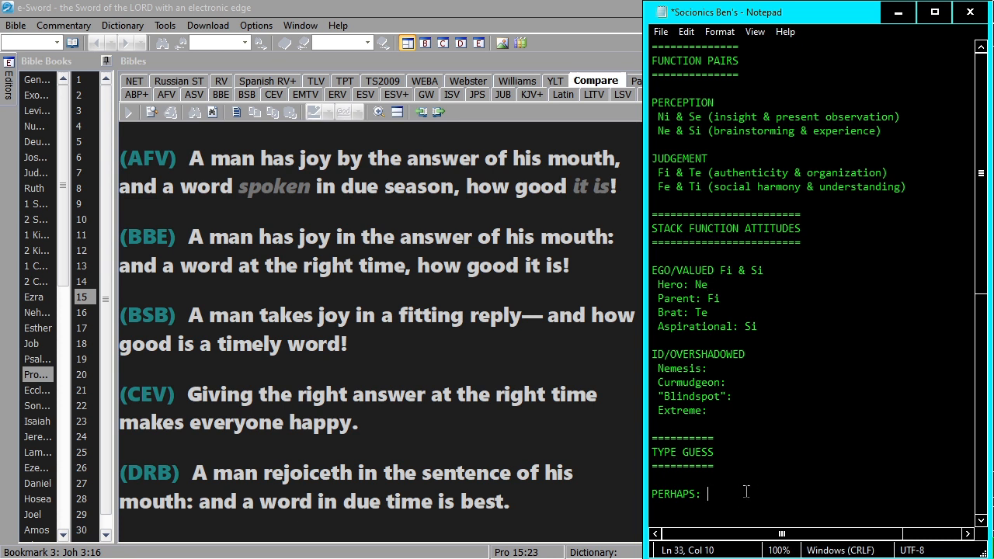
mouse_move(837, 429)
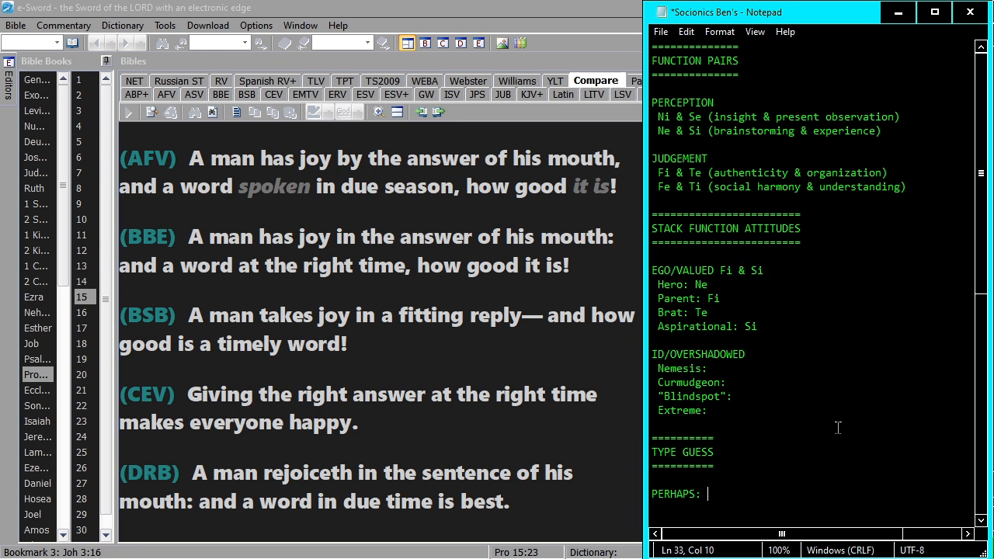
Step: Enter ENFP as the type guess on the PERHAPS line
type("ENFP")
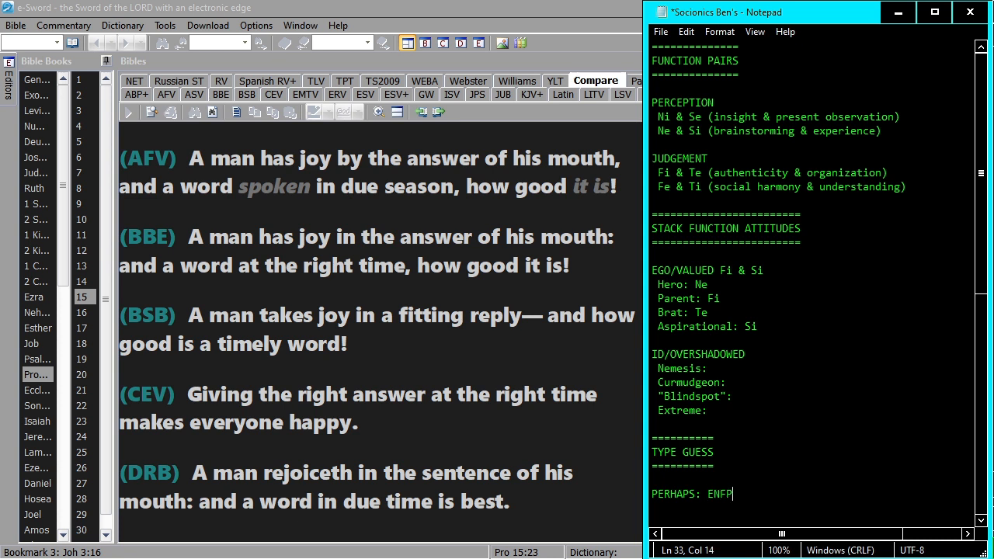